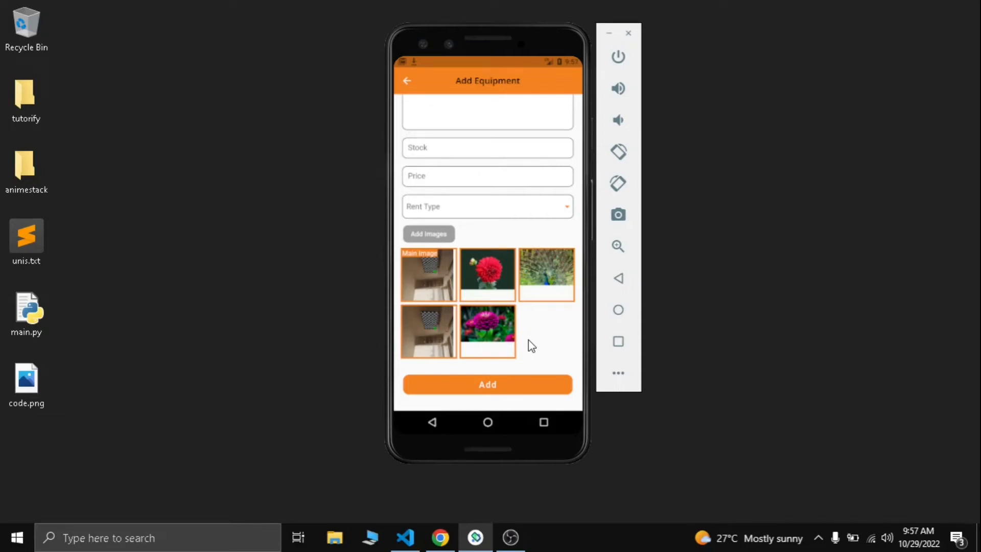
mouse_move(501, 305)
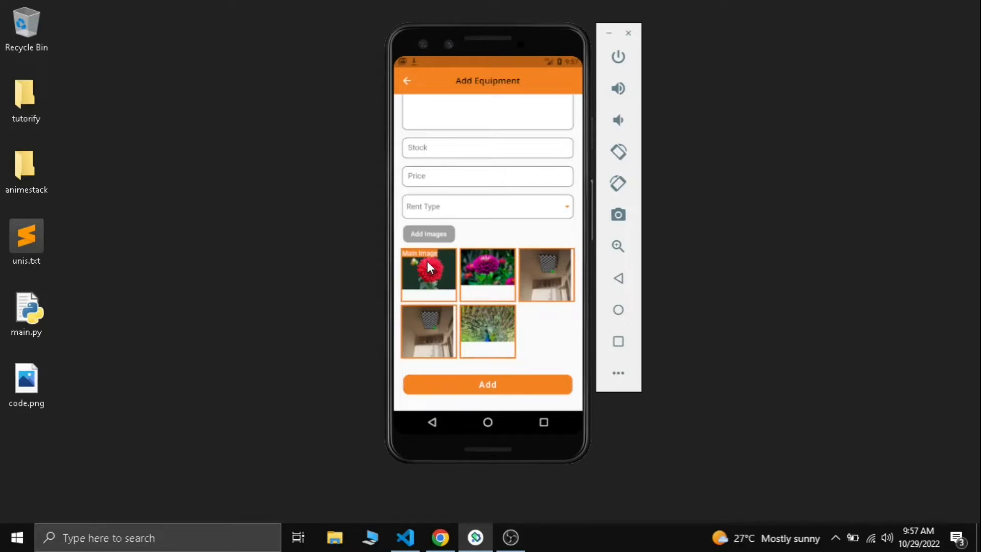
mouse_move(540, 293)
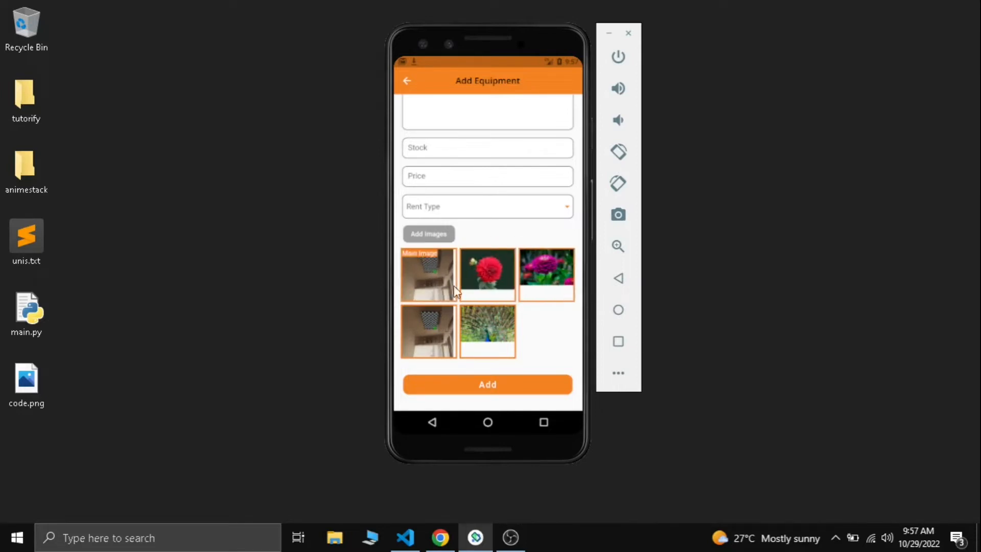
mouse_move(474, 295)
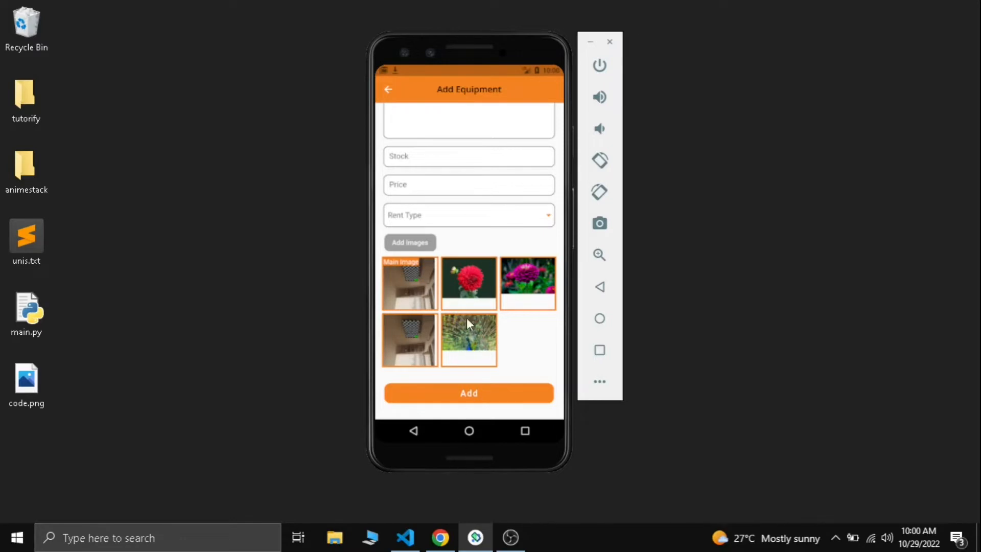
- Bring Chrome forward and switch to the reorderable_grid_view tab on pub.dev
left_click(440, 538)
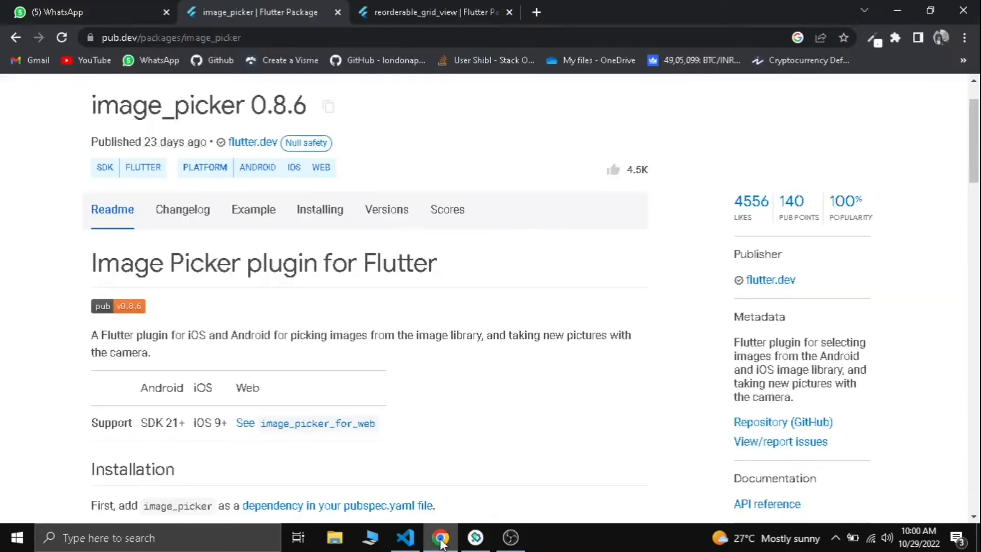
left_click(435, 12)
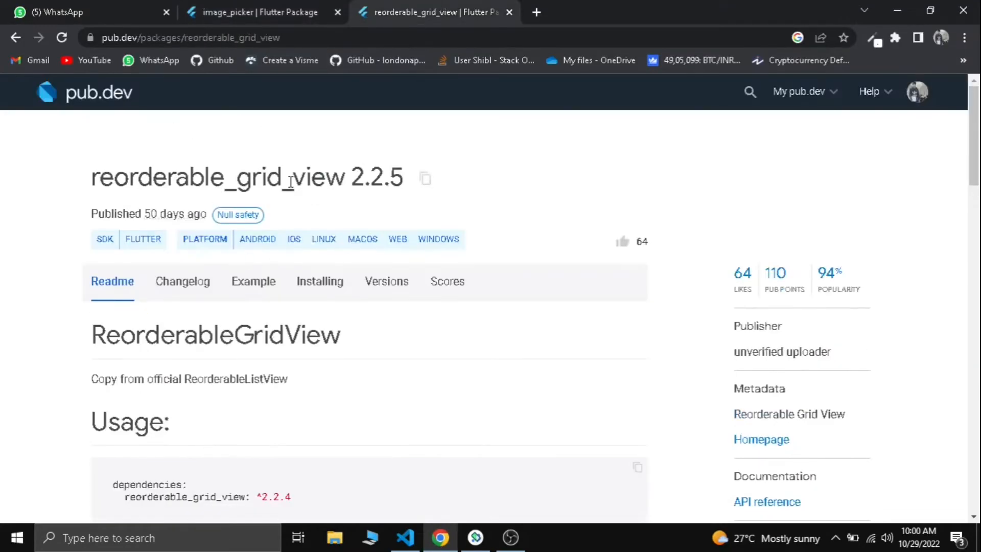
mouse_move(448, 281)
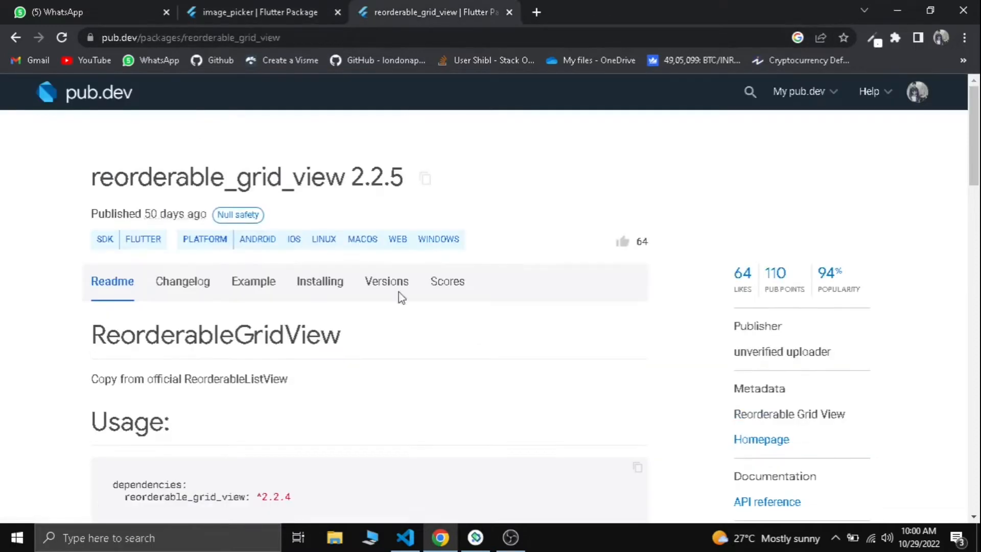
mouse_move(339, 182)
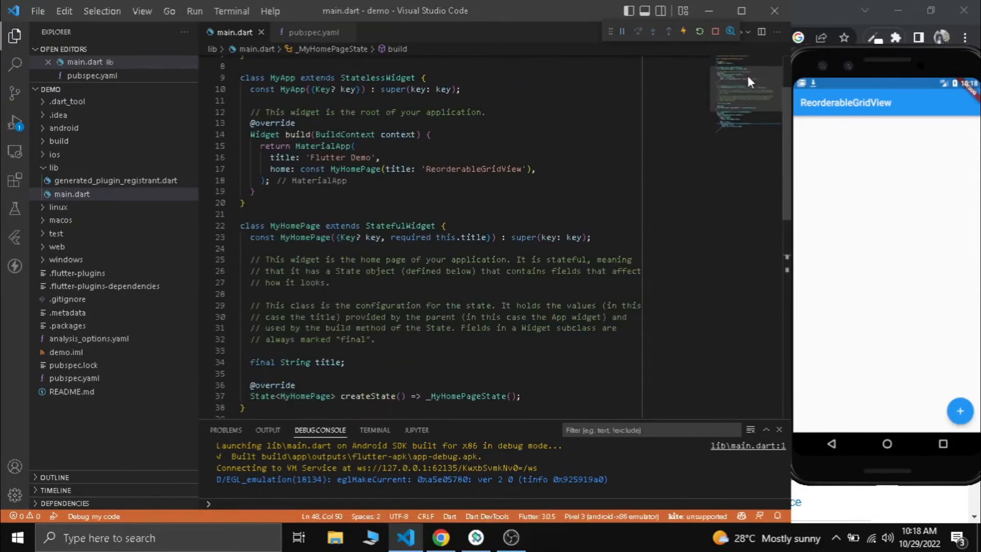
scroll("down", 3)
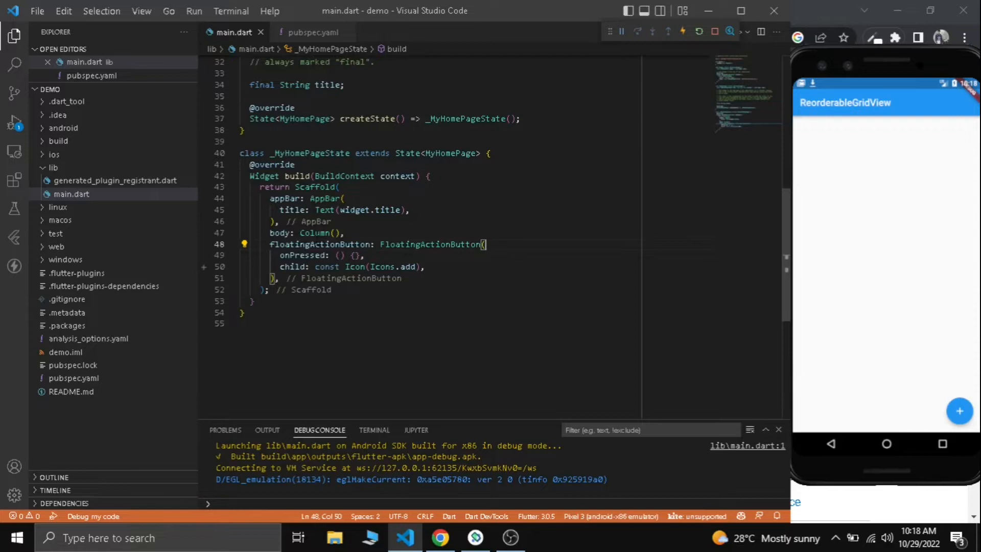
mouse_move(876, 80)
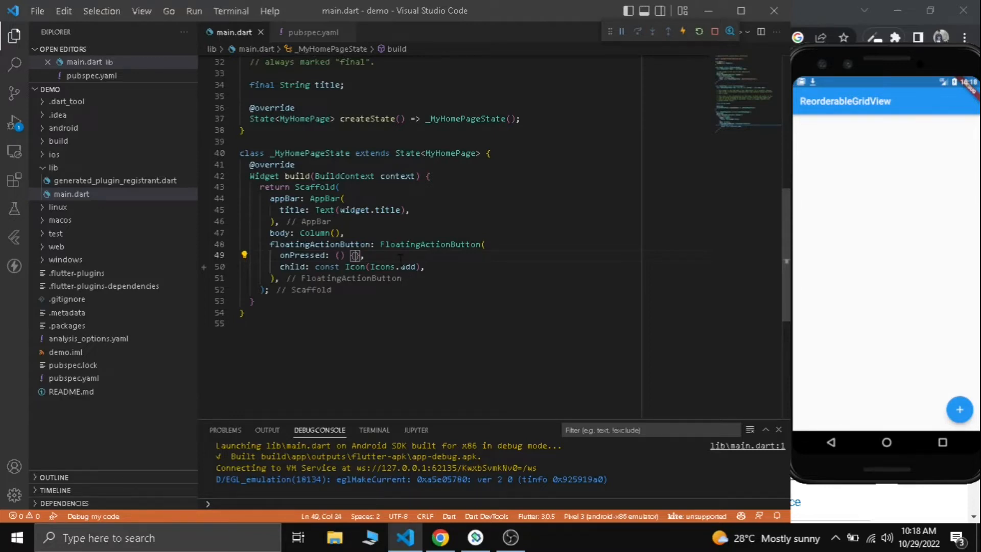
left_click(71, 379)
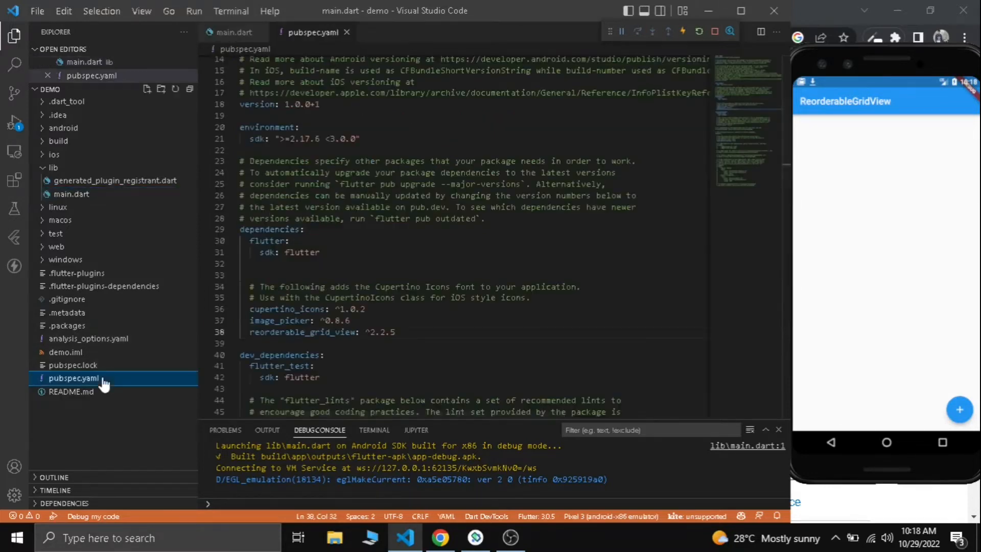
scroll("down", 3)
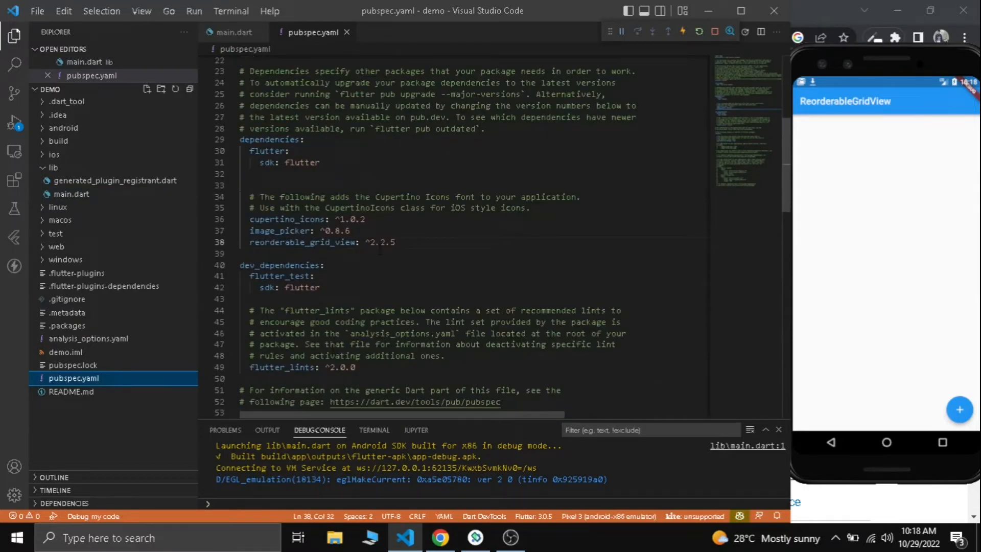
left_click(235, 32)
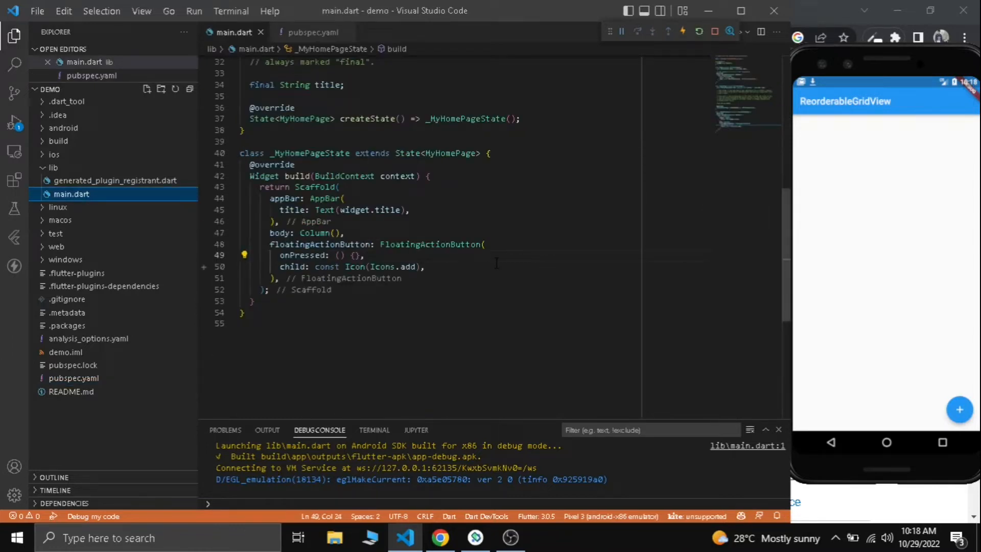
- Declare final ImagePicker imagePicker = ImagePicker() and a nullable List<XFile> _imageFiles in the state class
left_click(489, 153)
type("final")
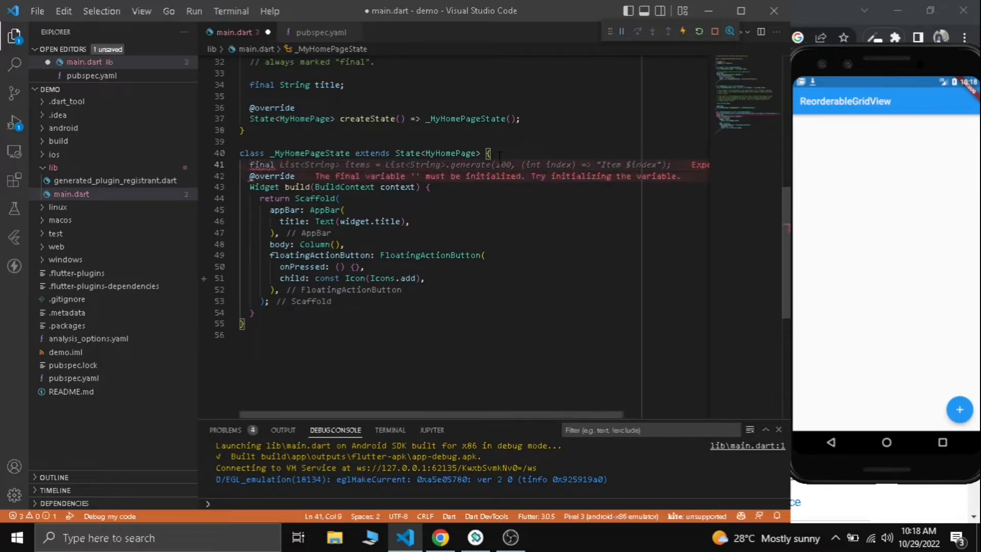
type("IM")
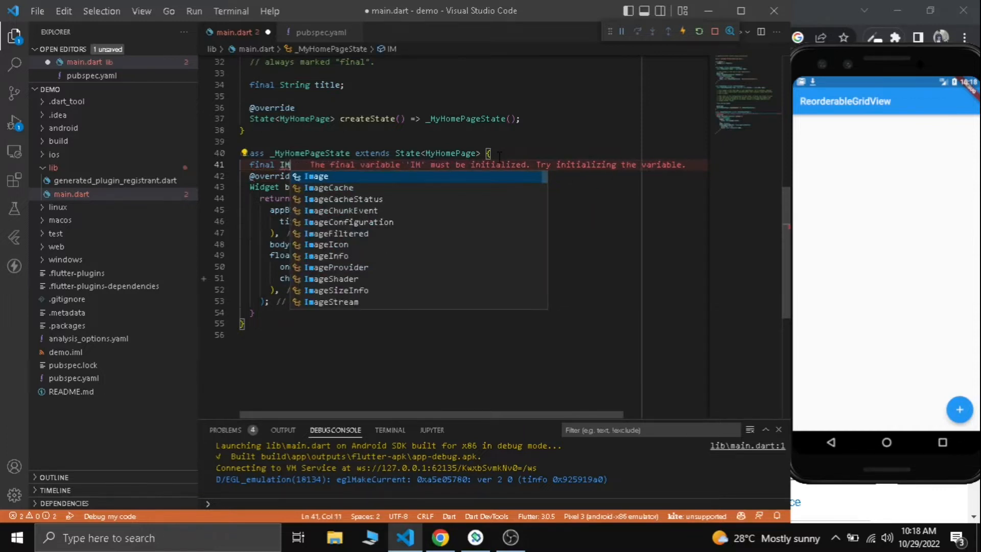
type("agePicker imagePicker =")
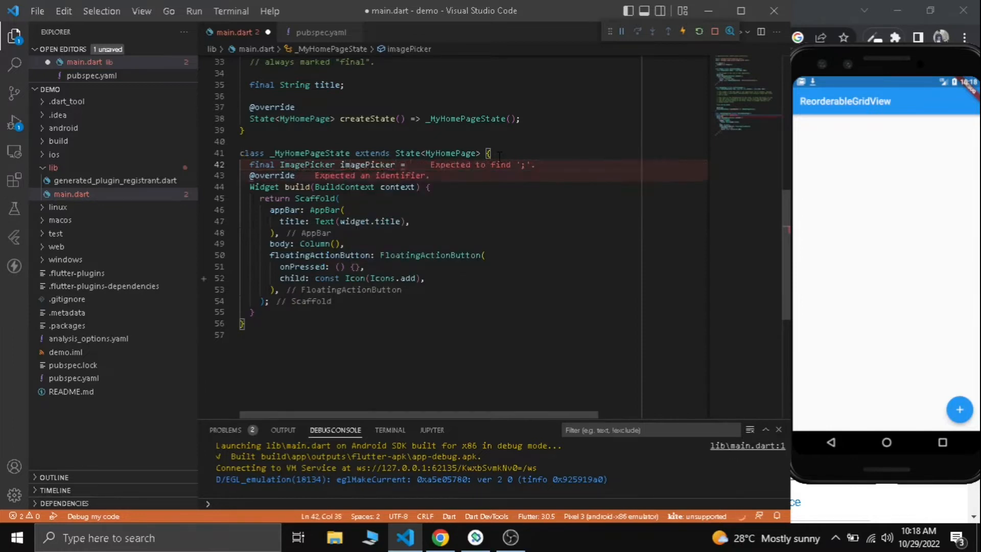
type("ImagePicker();")
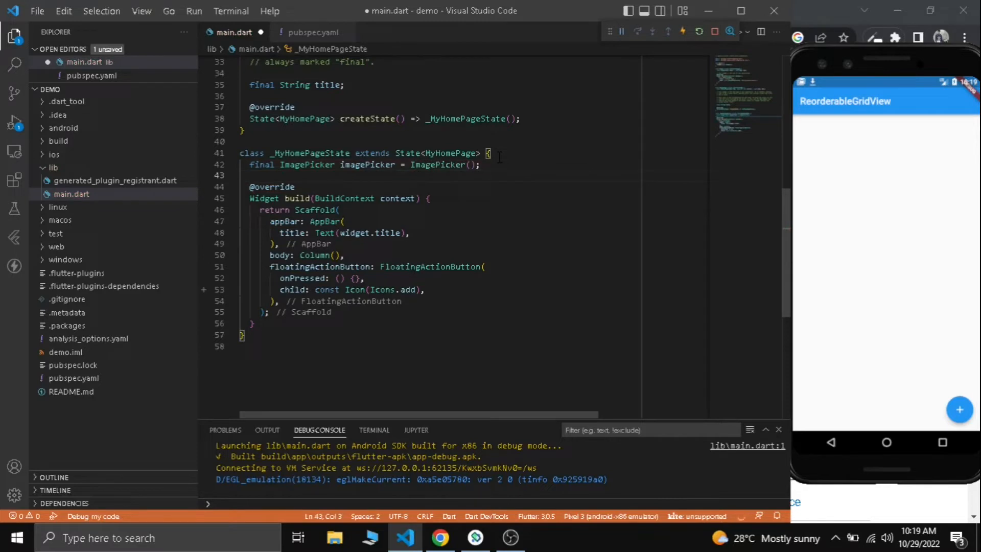
type("List<XFile>? _imageFiles = [];")
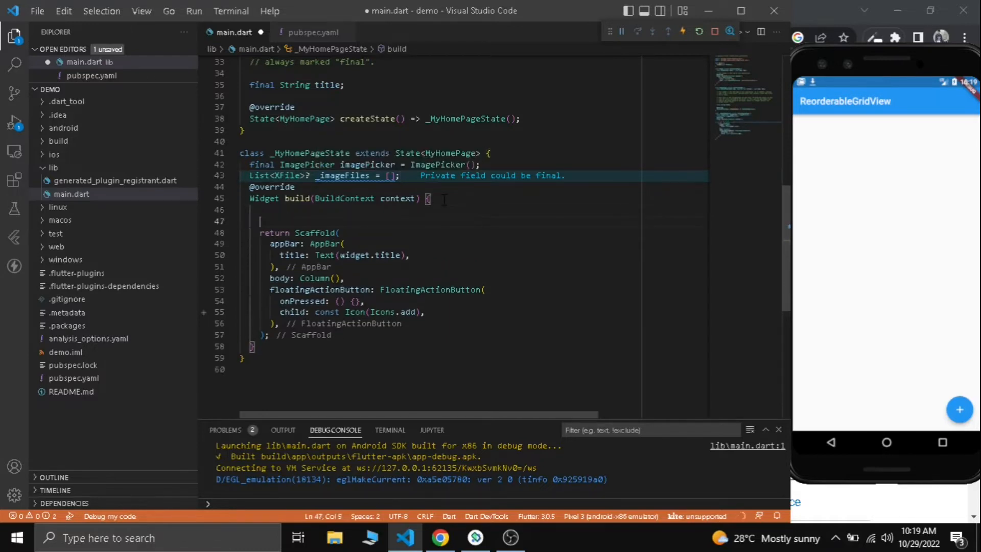
- Declare an async void selectImages() method with an empty body
type("void selectI")
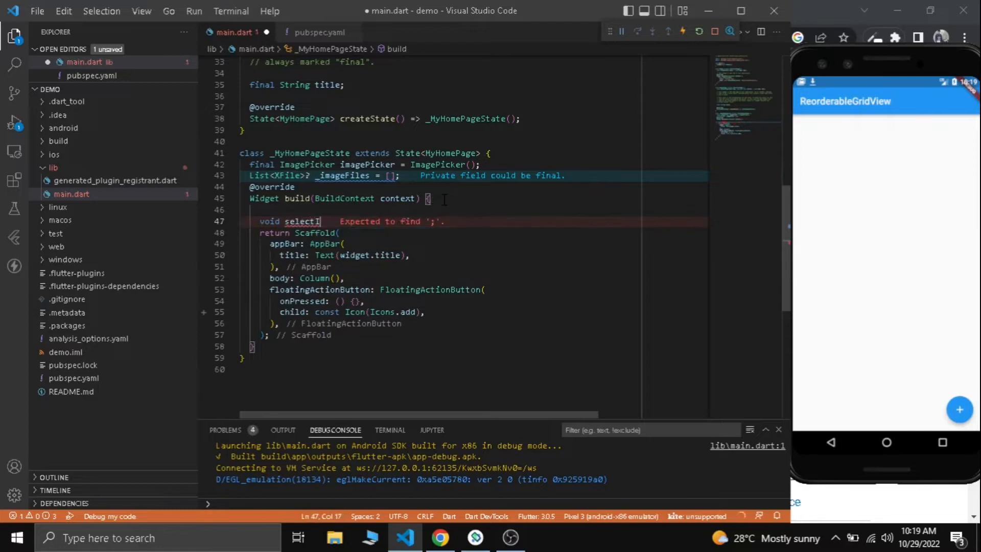
type("mages()")
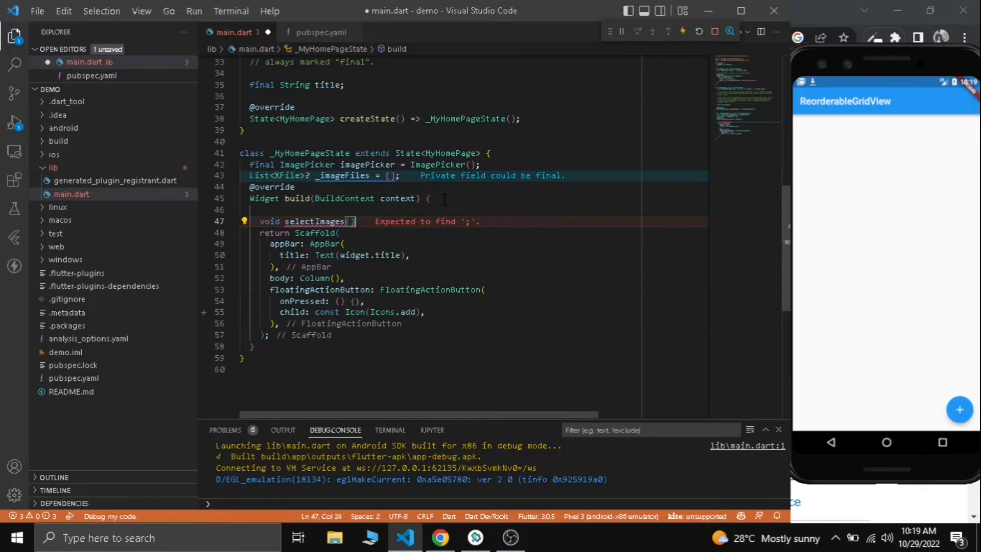
type("as")
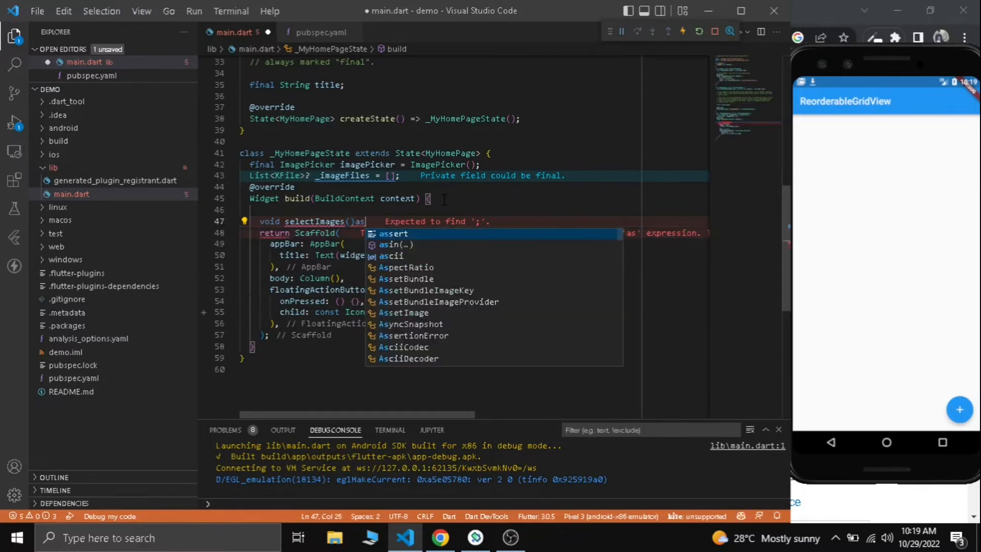
type("yc{")
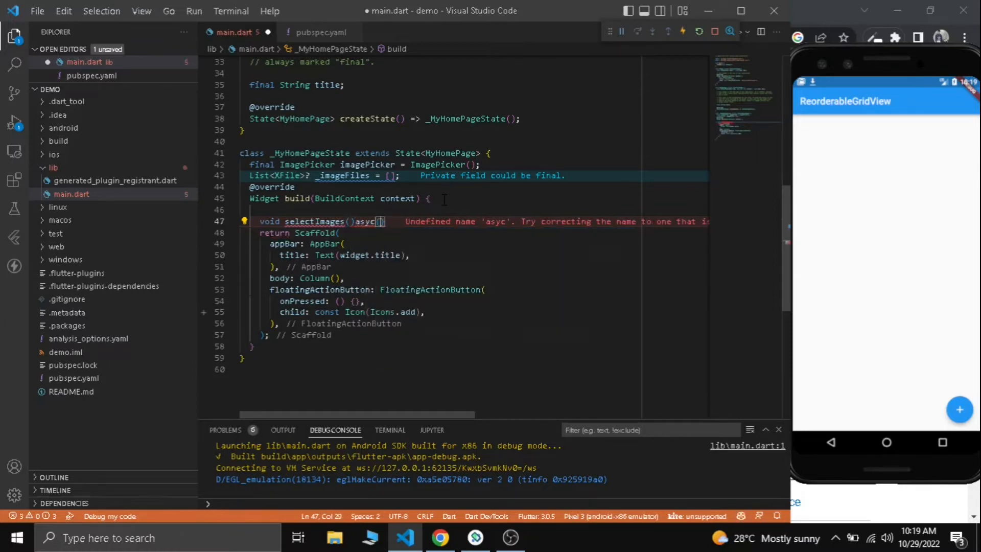
key("enter")
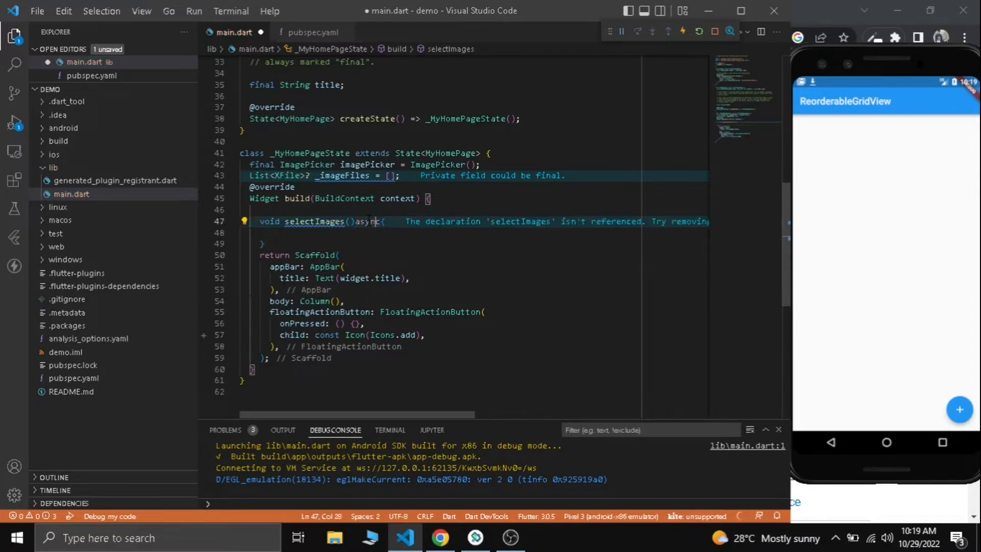
key("enter")
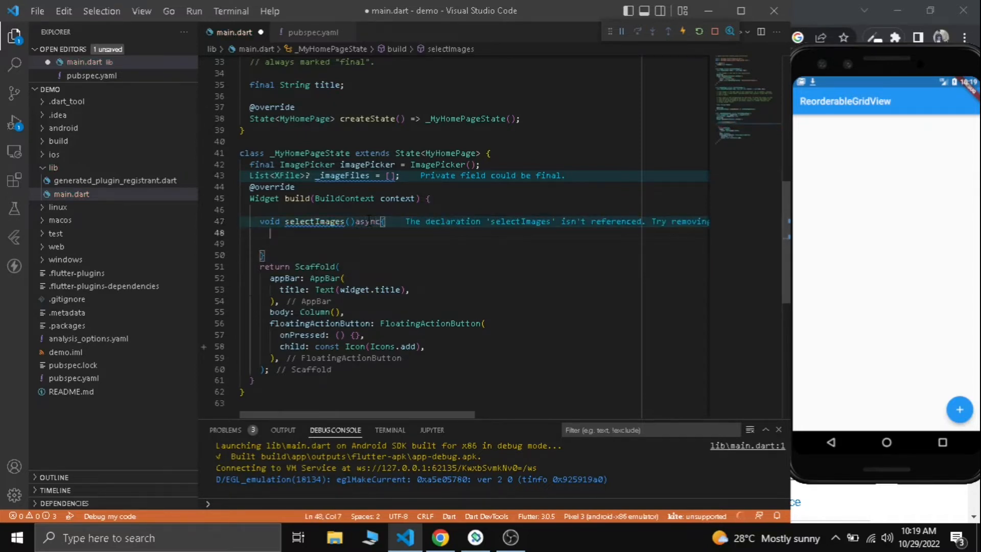
- Add a try awaiting imagePicker.pickMultiImage() into selectedImage and a catch that prints the error
type("try{")
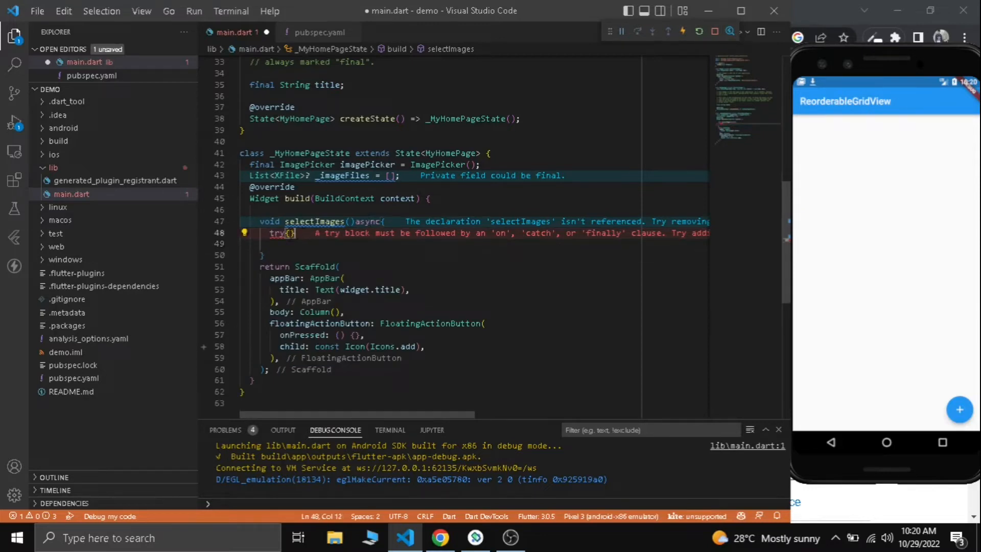
type("}catch(e){")
left_click(485, 244)
type("final List<XFile>? selectedI")
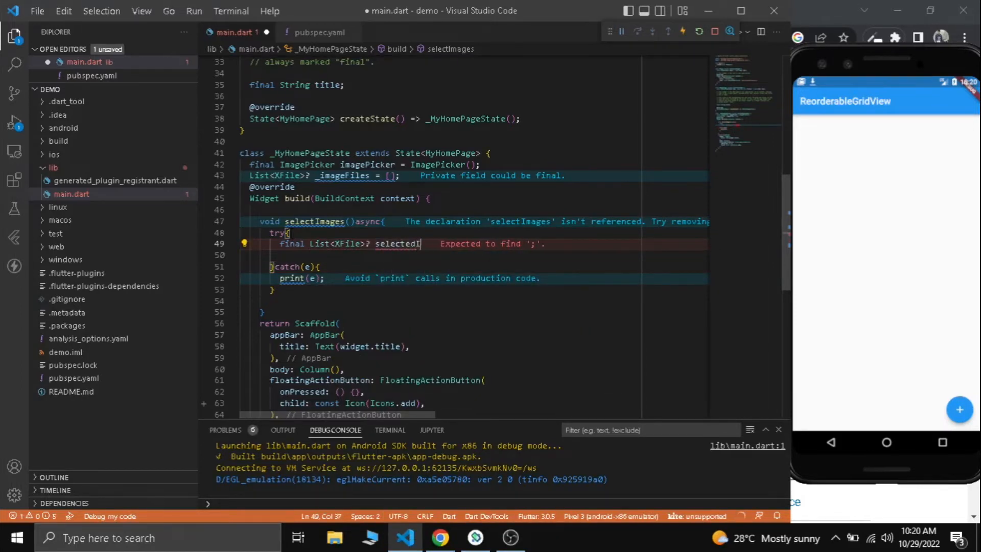
type("mage = await imagePicker.pickMultiImage();")
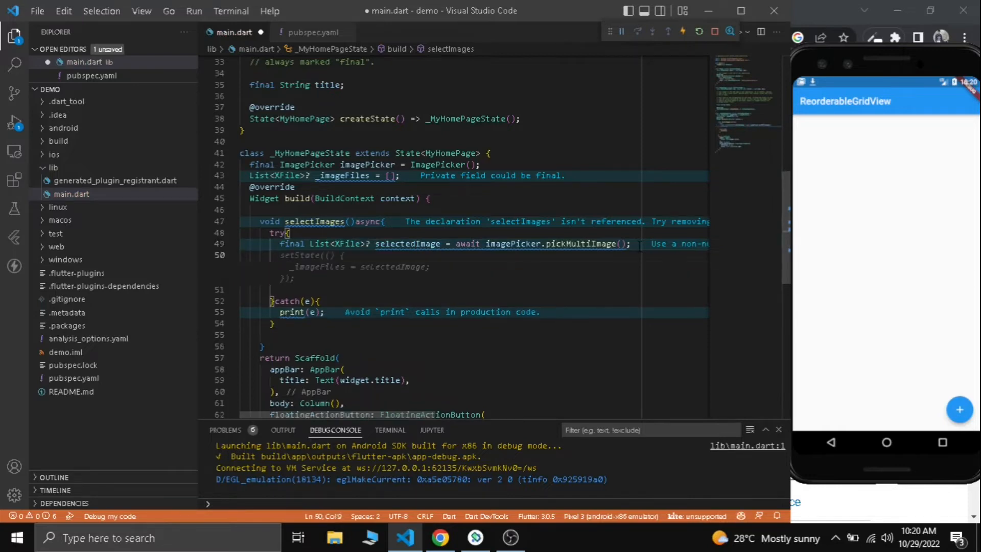
- Add an if (selectedImages.isNotEmpty) check that calls _imageFiles!.addAll(selectedImages)
type("if")
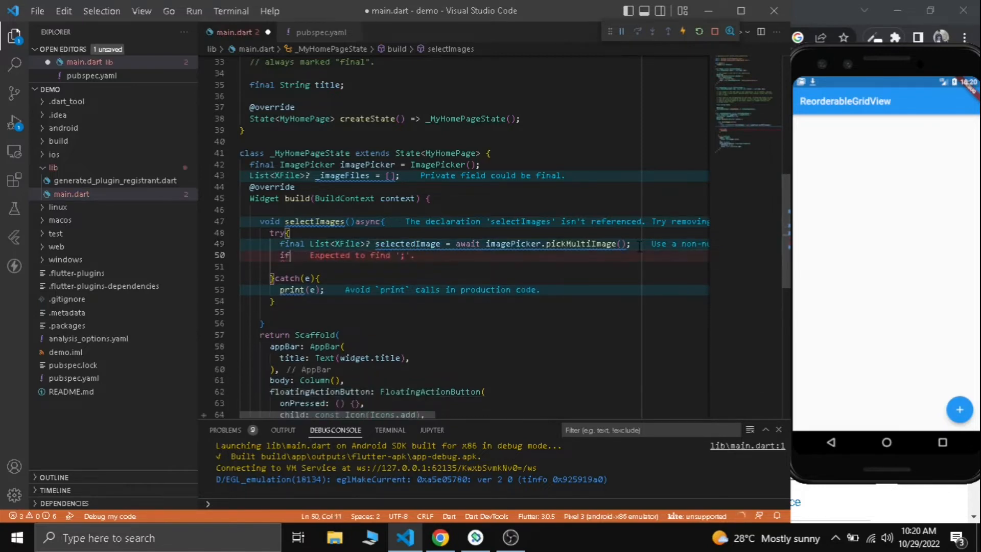
type("selectedImages)")
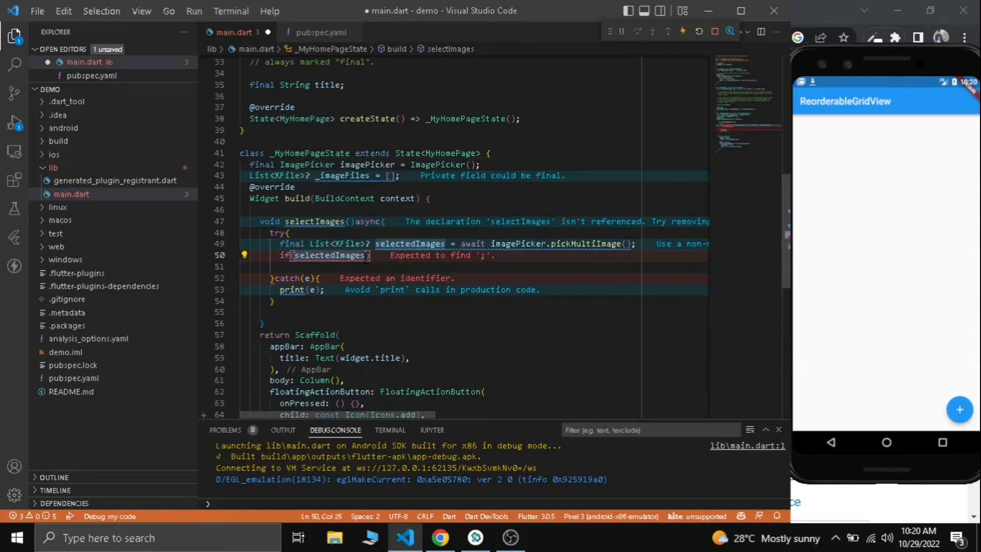
type(".isNotEmpty")
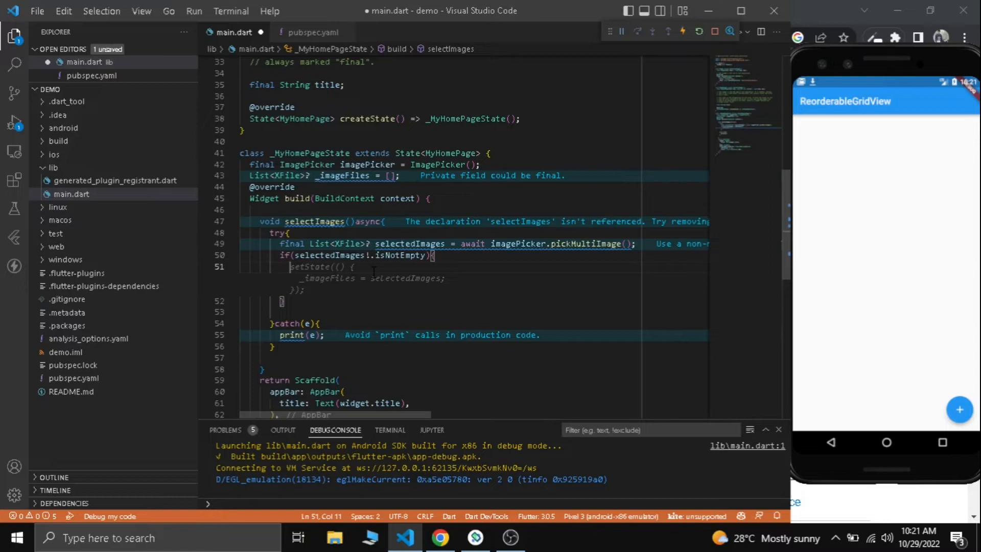
type("ima")
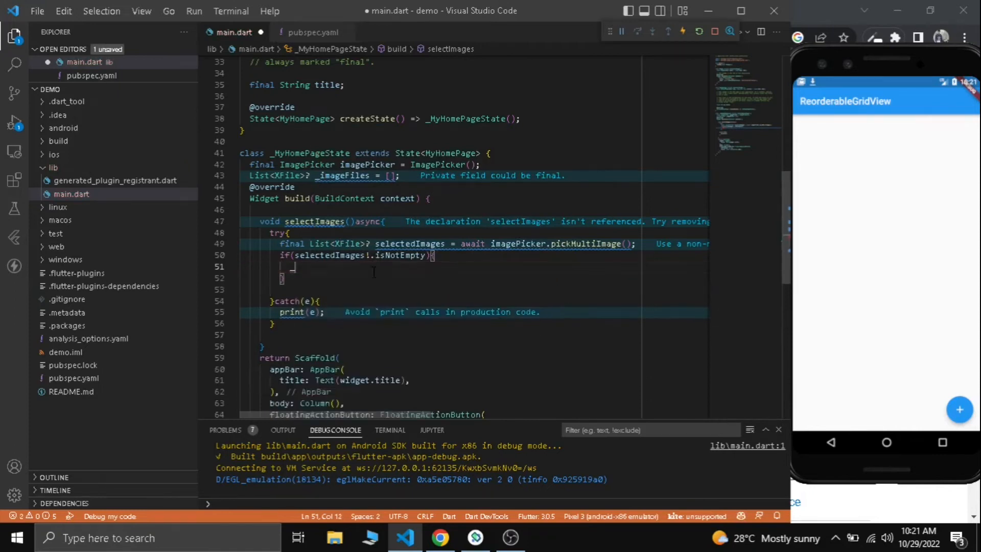
type("_imageFiles = selectedImages;")
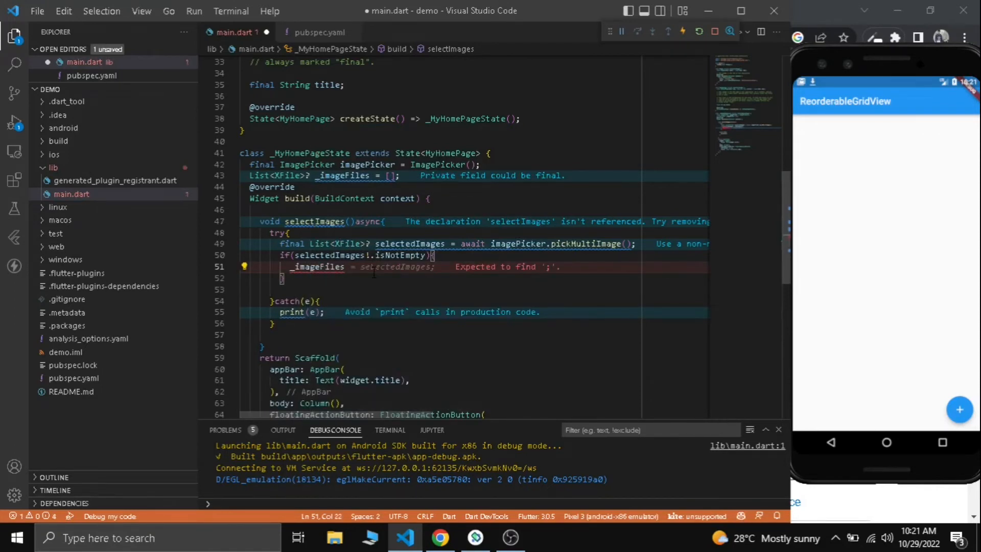
type(".a")
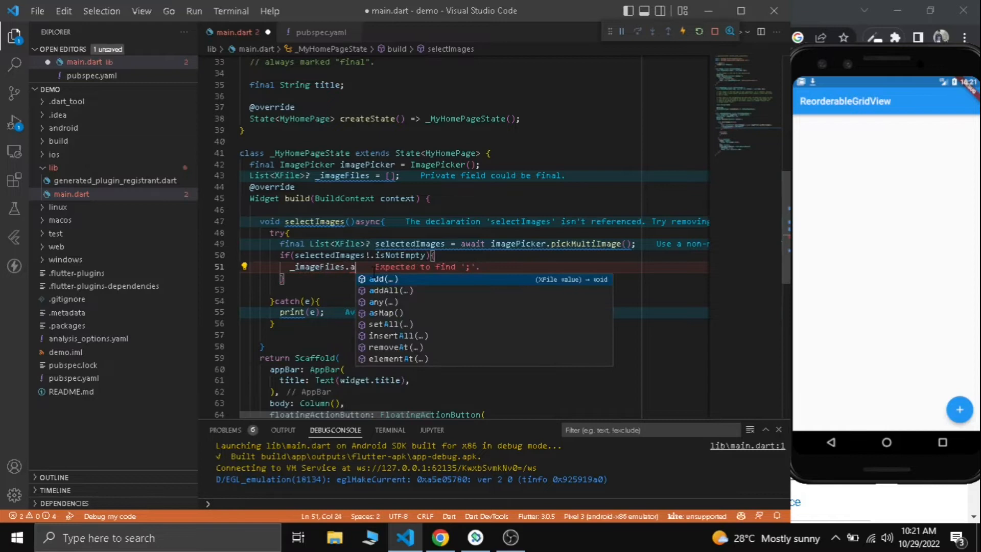
left_click(386, 290)
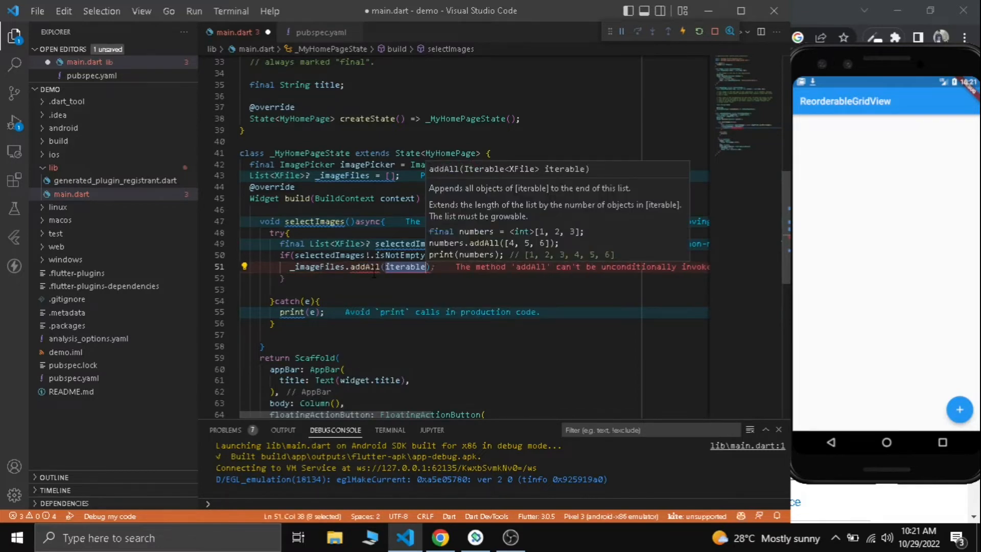
- Follow the check with a setState(() {}) call to refresh the UI
type("see")
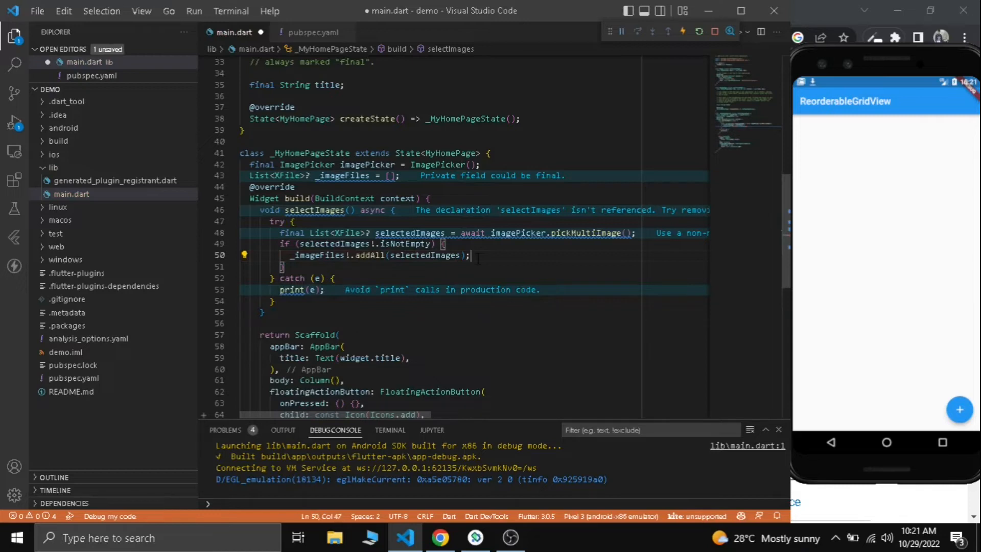
type("setState(() {});")
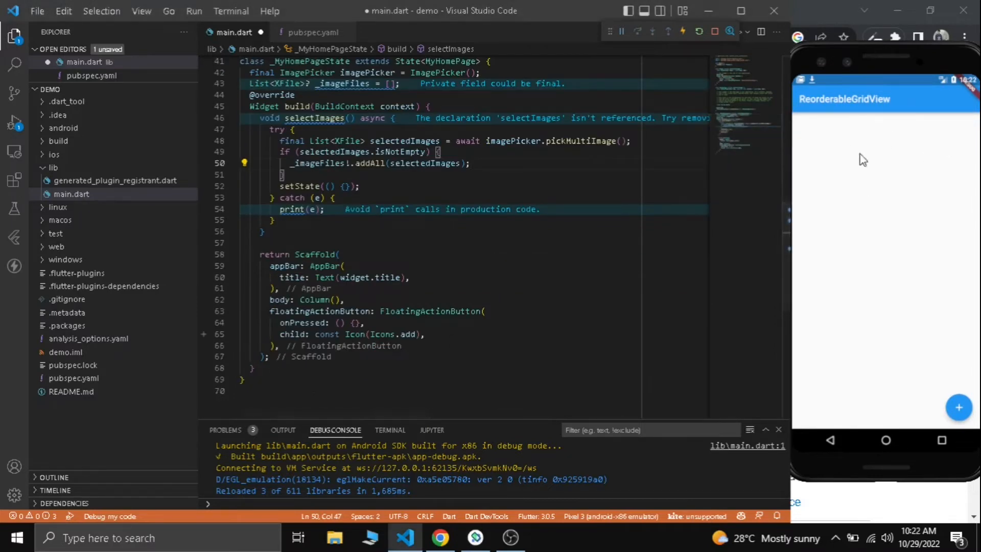
mouse_move(930, 161)
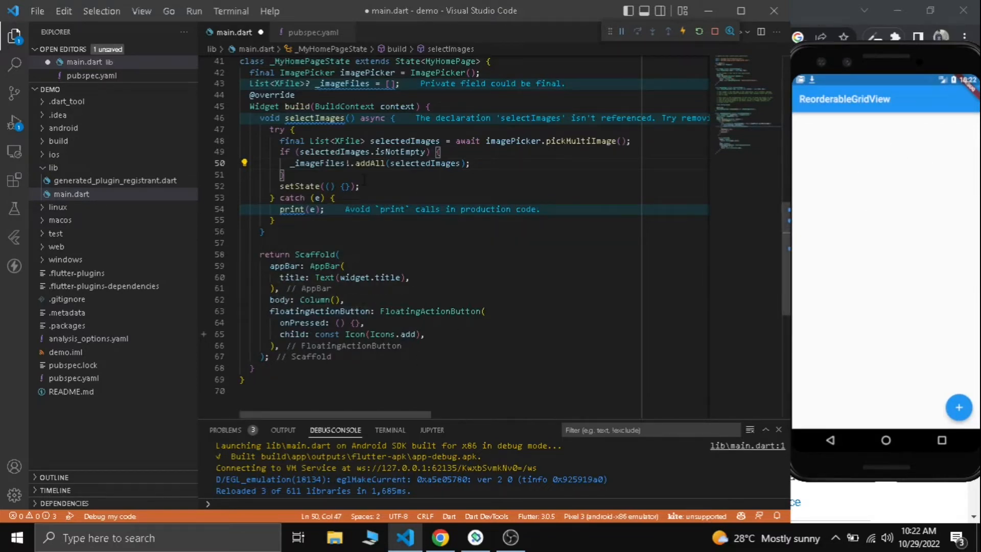
- Replace the Column body with GridView.builder and an itemBuilder taking (context, index)
left_click_drag(257, 118, 273, 232)
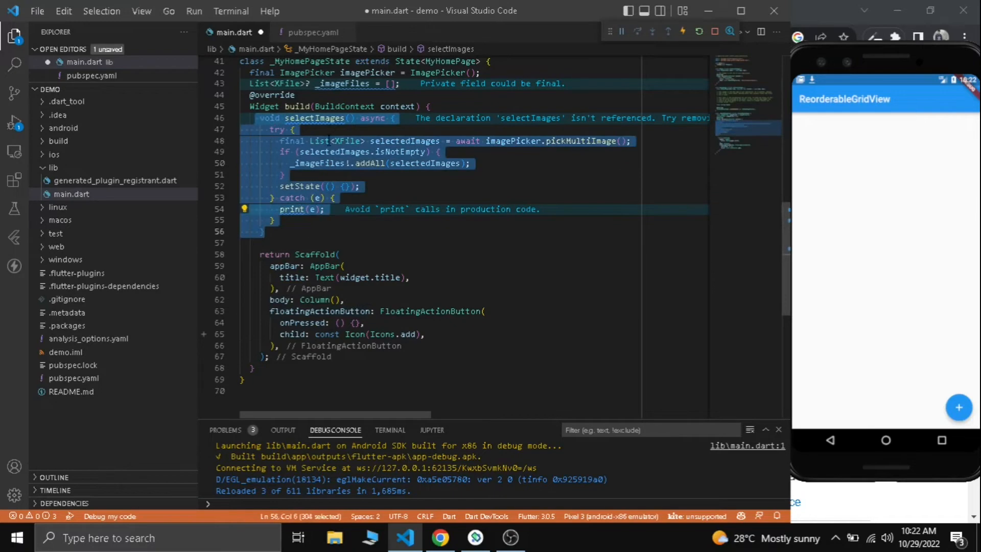
left_click(325, 208)
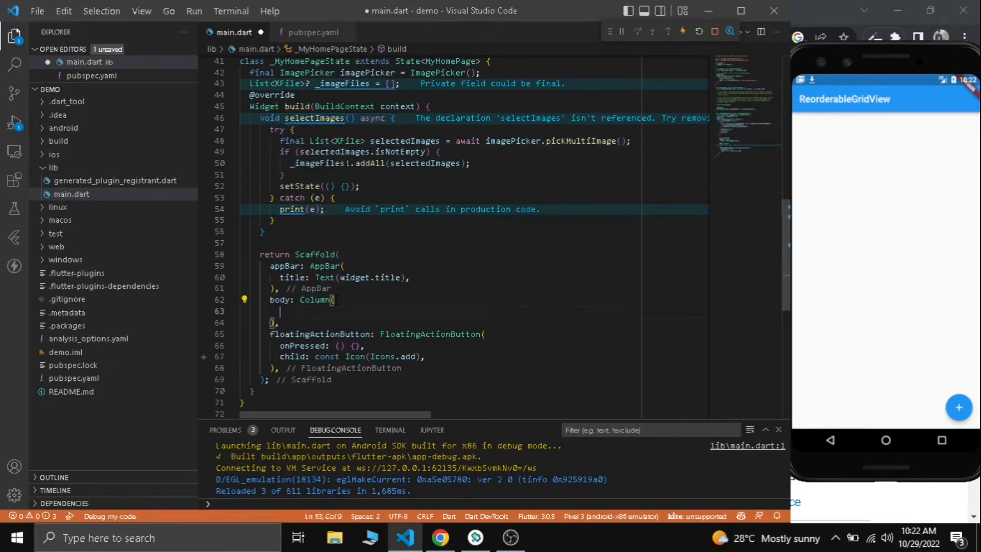
type("chi")
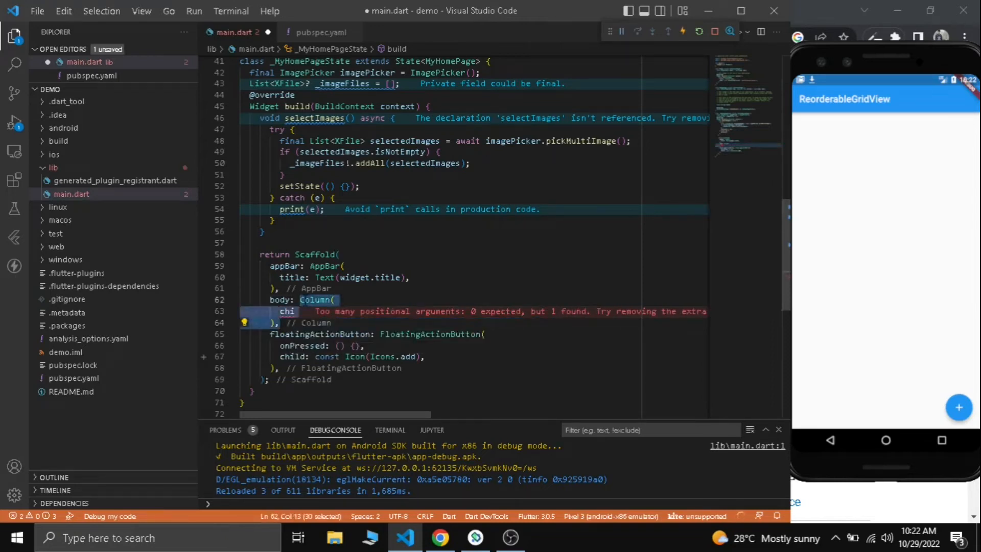
type("Gri")
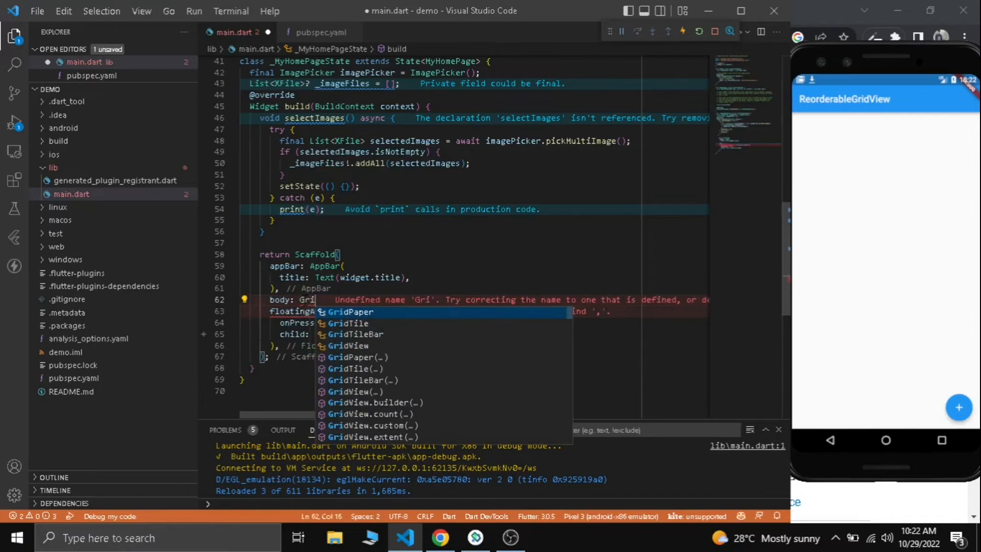
type("dV")
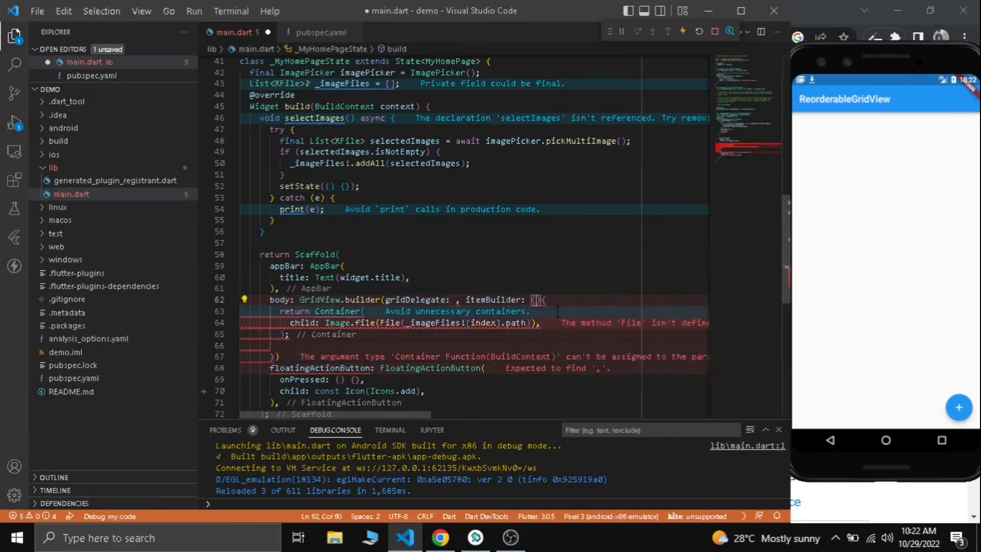
type("context, index")
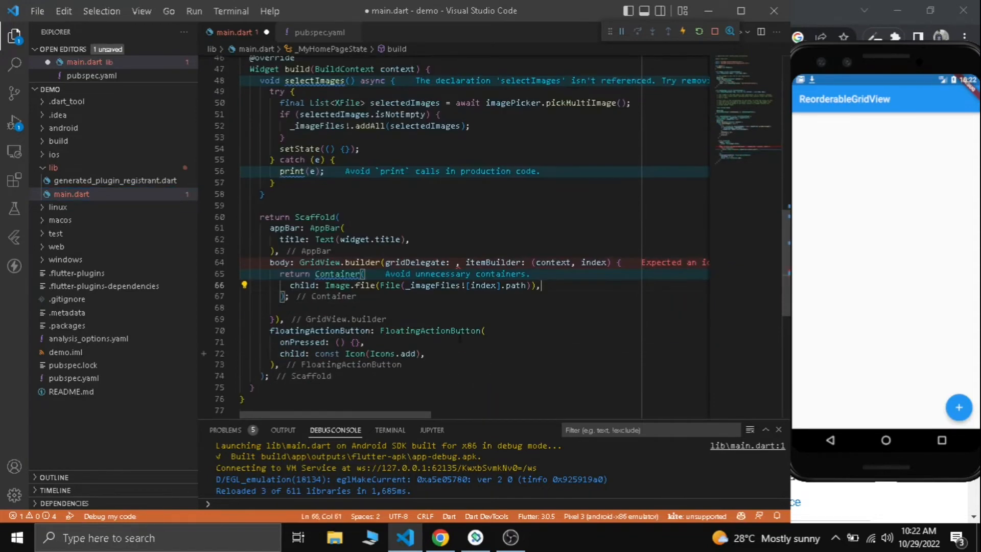
left_click(285, 318)
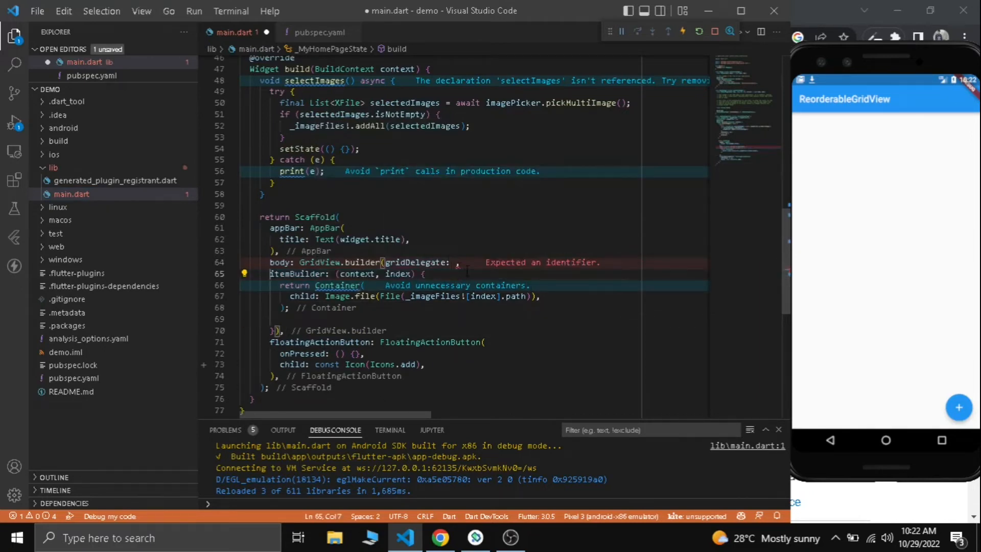
- Return Image.file for each entry, set itemCount to _imageFiles!.length and shrinkWrap: true
type("ie")
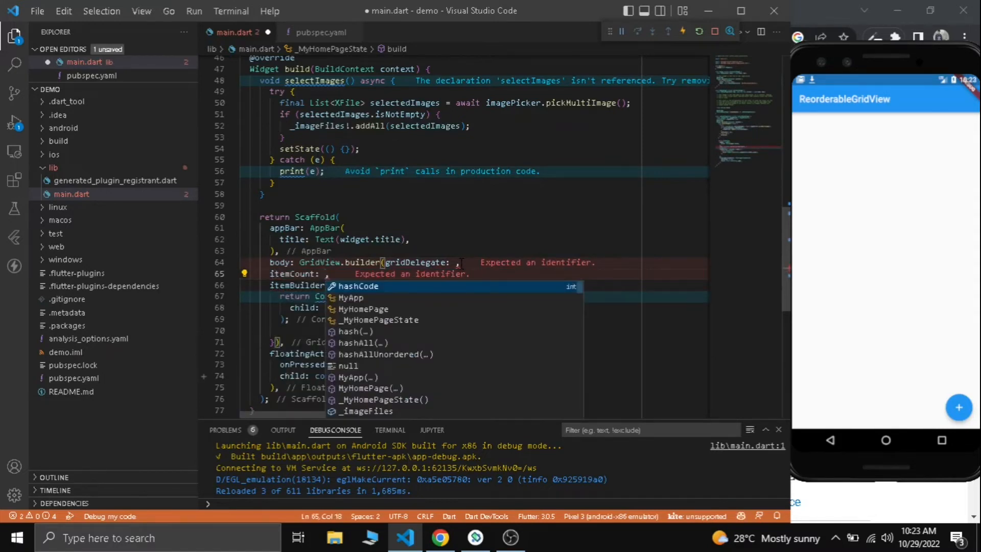
type("_imageFiles!.length")
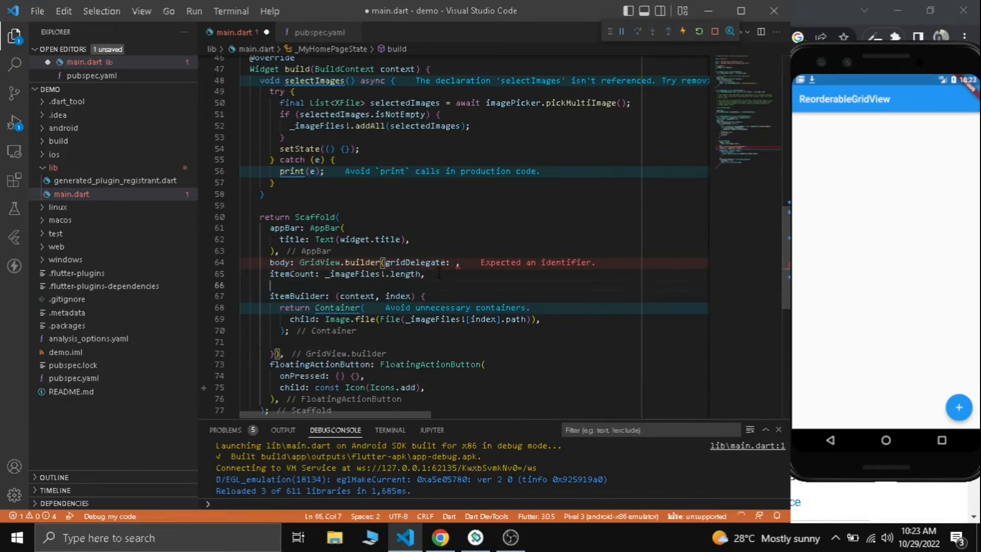
type("shrinkWrap: tru,")
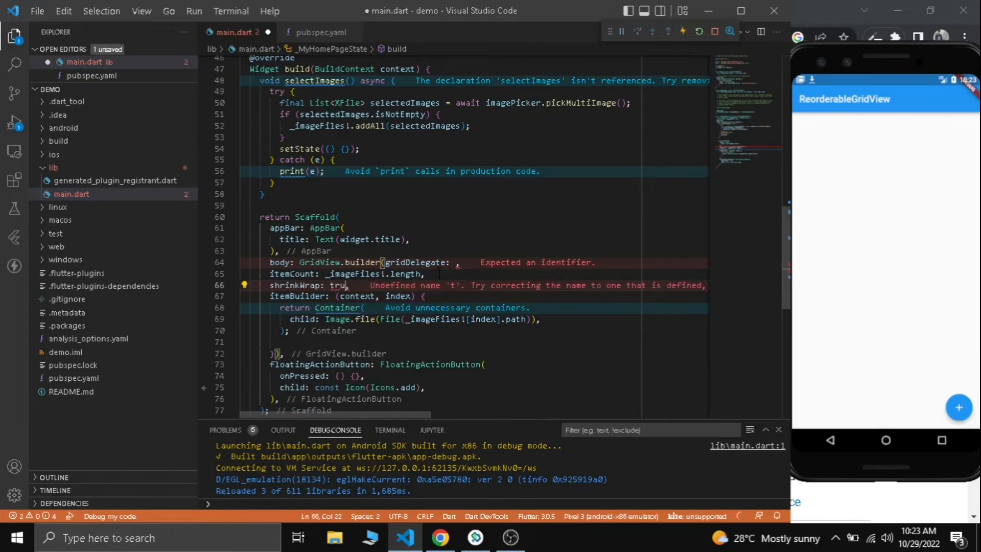
type("e")
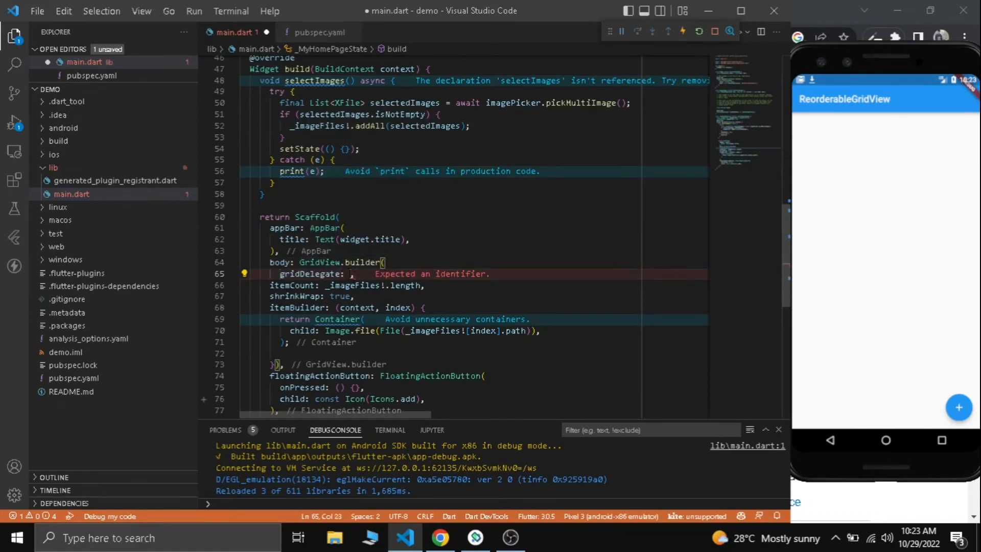
- Set gridDelegate to SliverGridDelegateWithFixedCrossAxisCount with 3 columns and spacing 5, wire onPressed to selectImages(), and restart
type("Sliver")
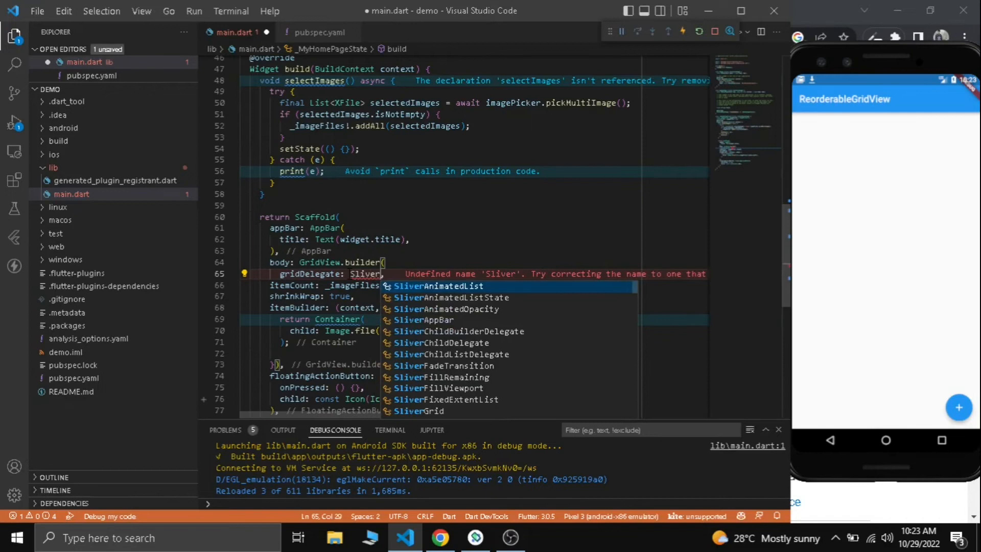
type("Fr")
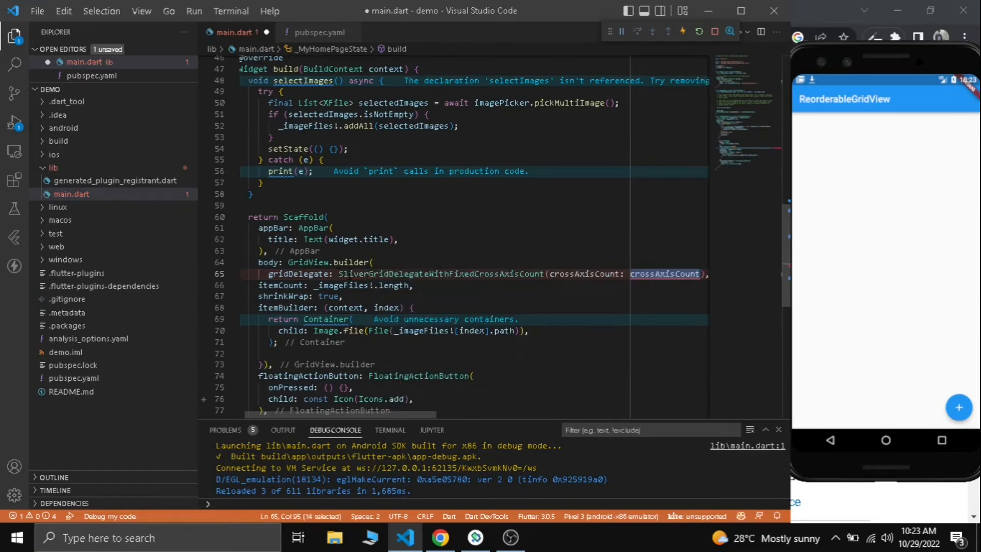
type("3,")
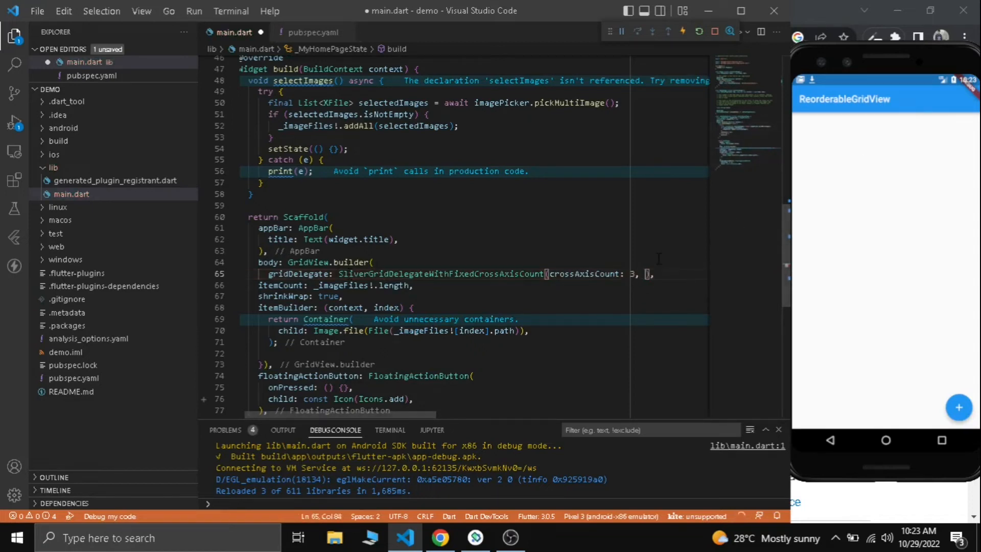
type("crossAxisSpac")
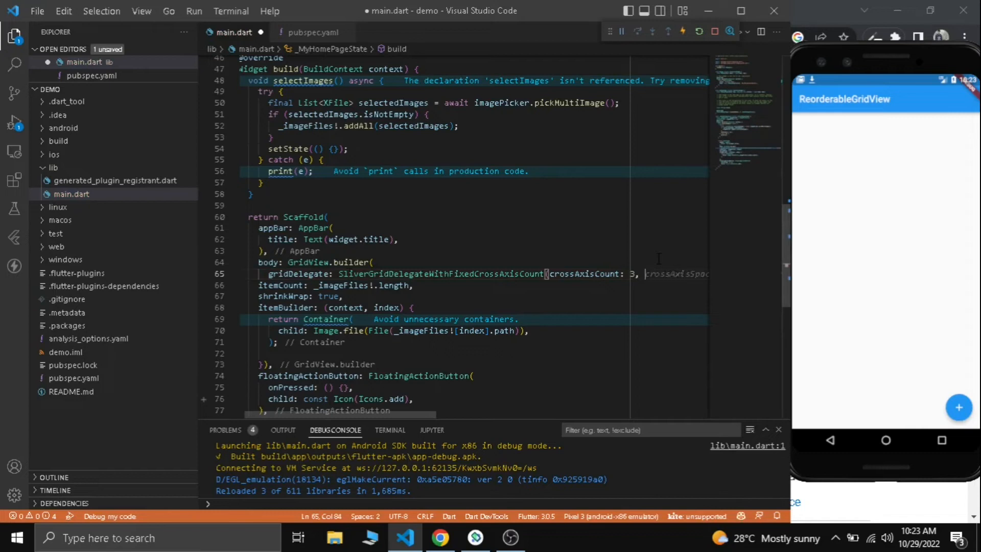
type("xr")
type("selectImages();")
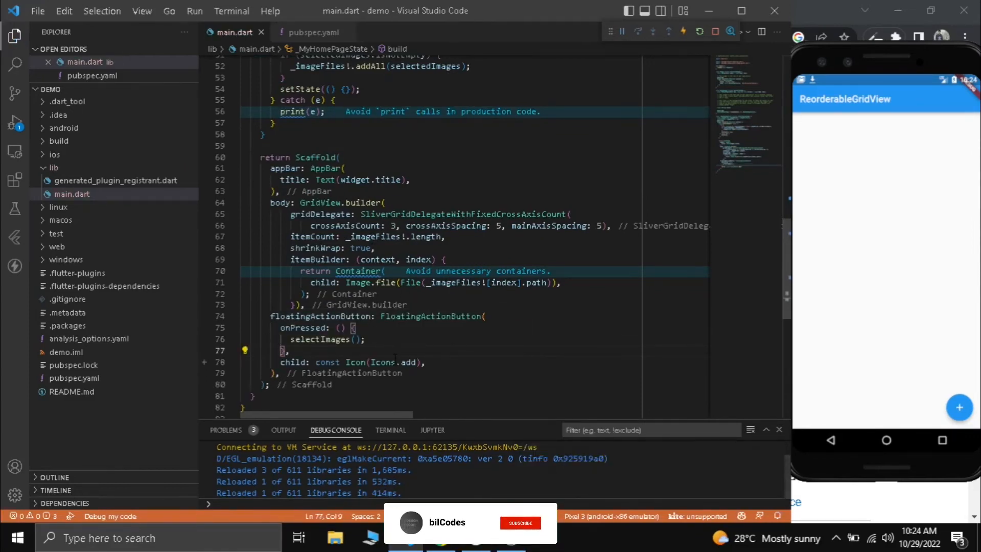
left_click(521, 522)
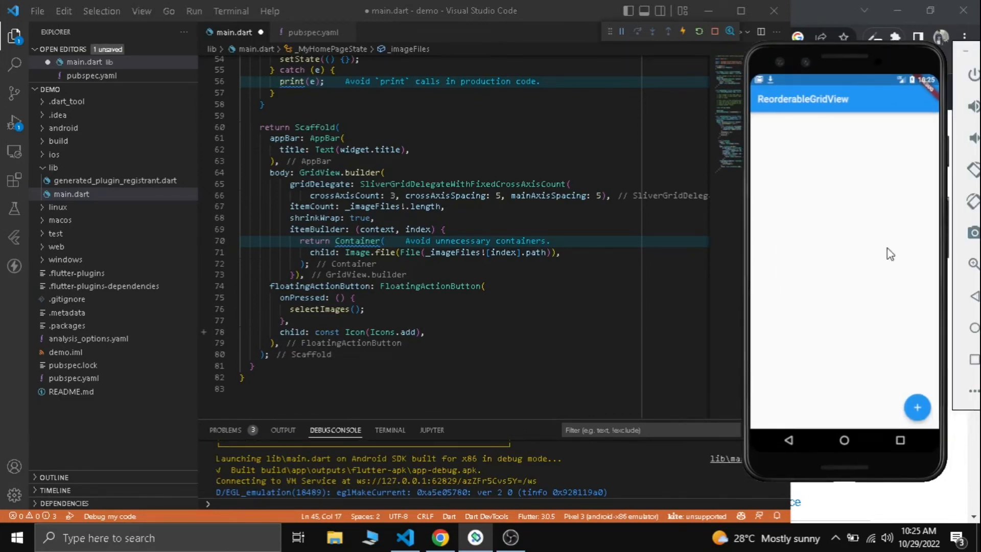
- Pick gallery images via the + button, drop mainAxisSpacing, and add more so five images show
left_click(918, 408)
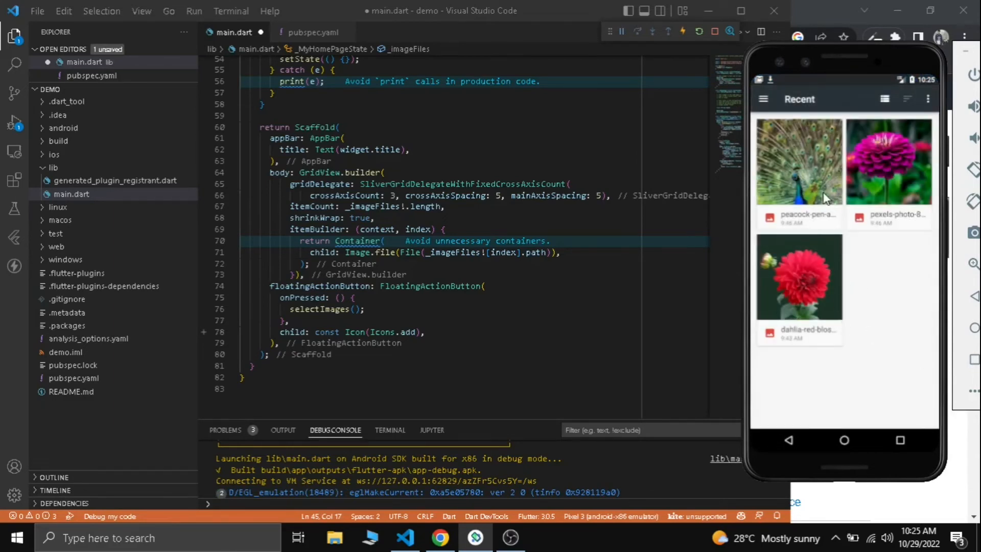
left_click(799, 162)
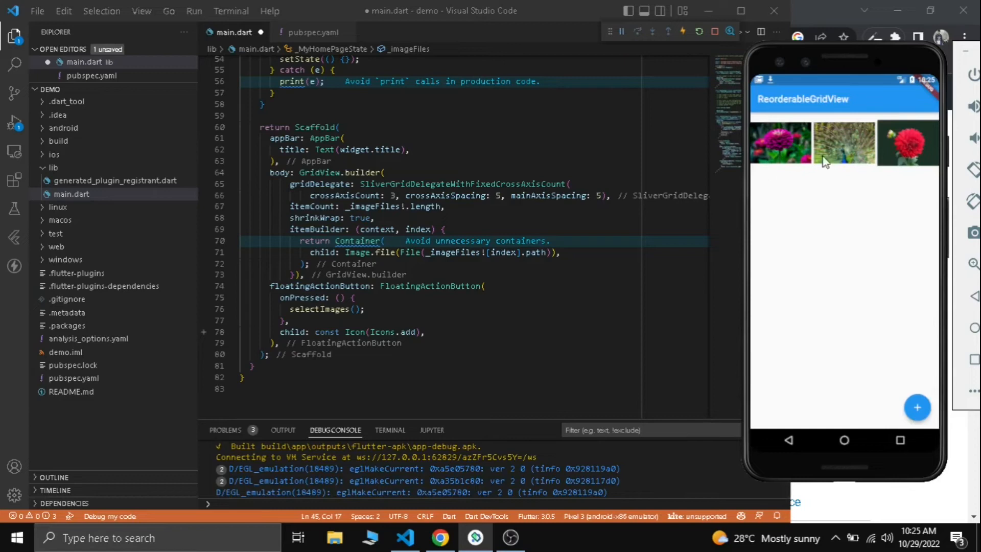
mouse_move(821, 178)
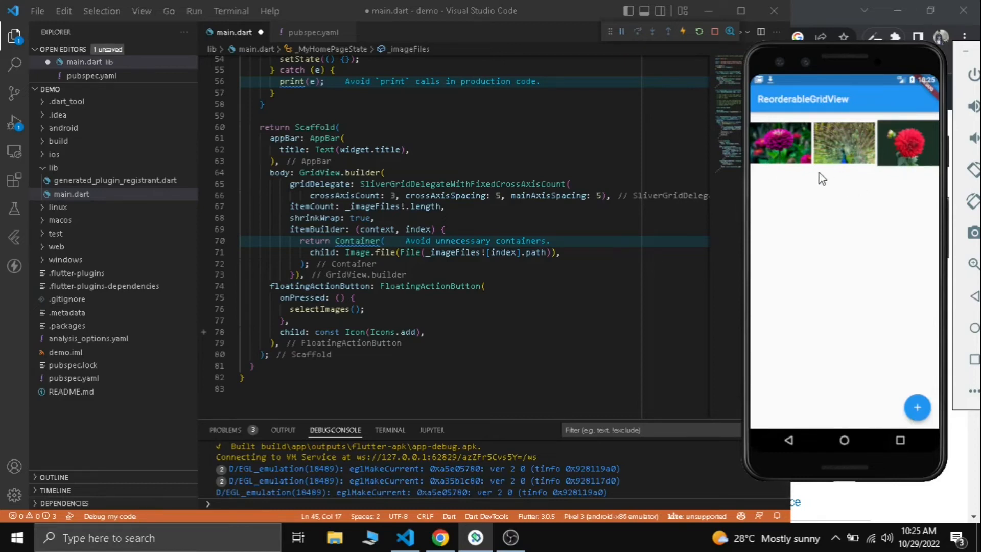
left_click(917, 408)
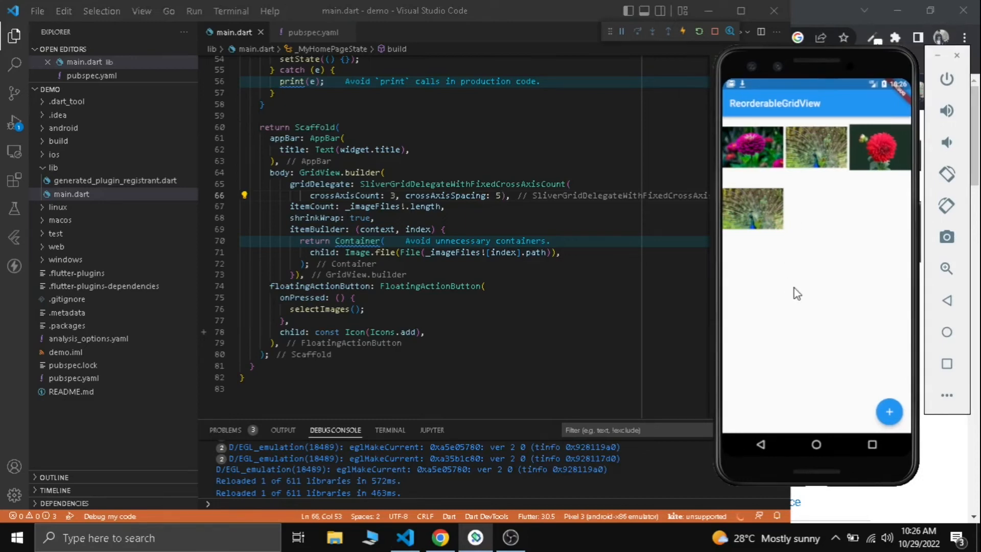
mouse_move(888, 412)
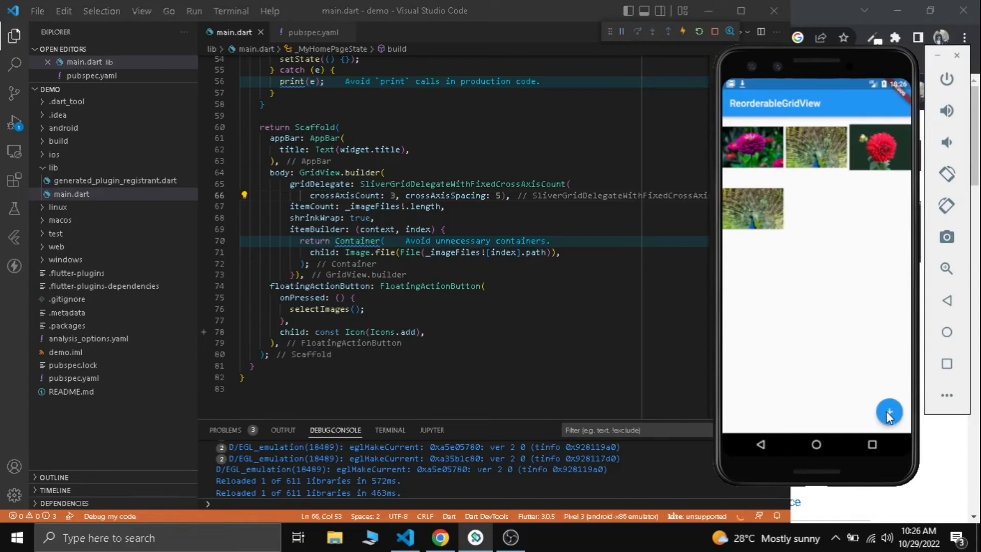
left_click(889, 412)
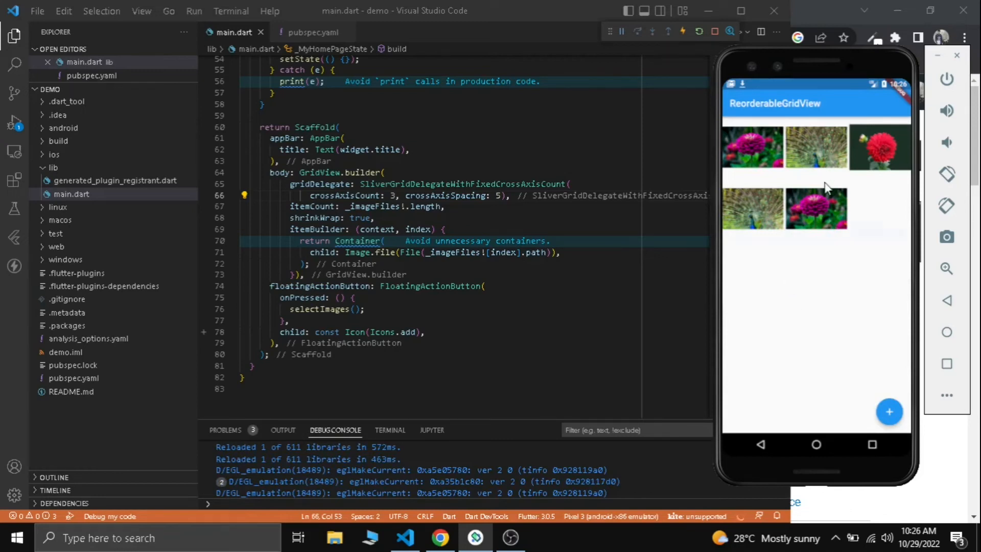
mouse_move(824, 159)
type("Re")
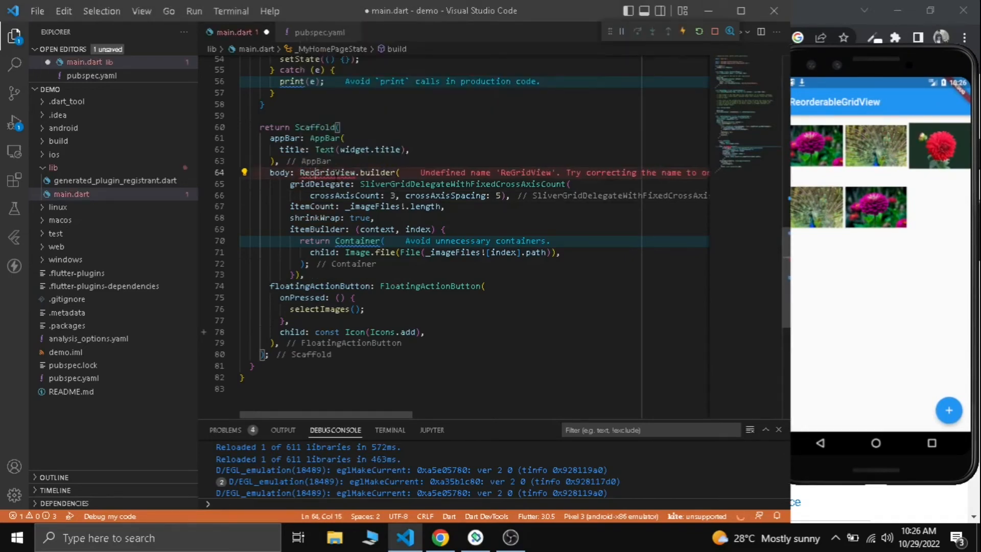
- Rename GridView.builder to ReorderableGridView.builder and accept the package import
type("rdable")
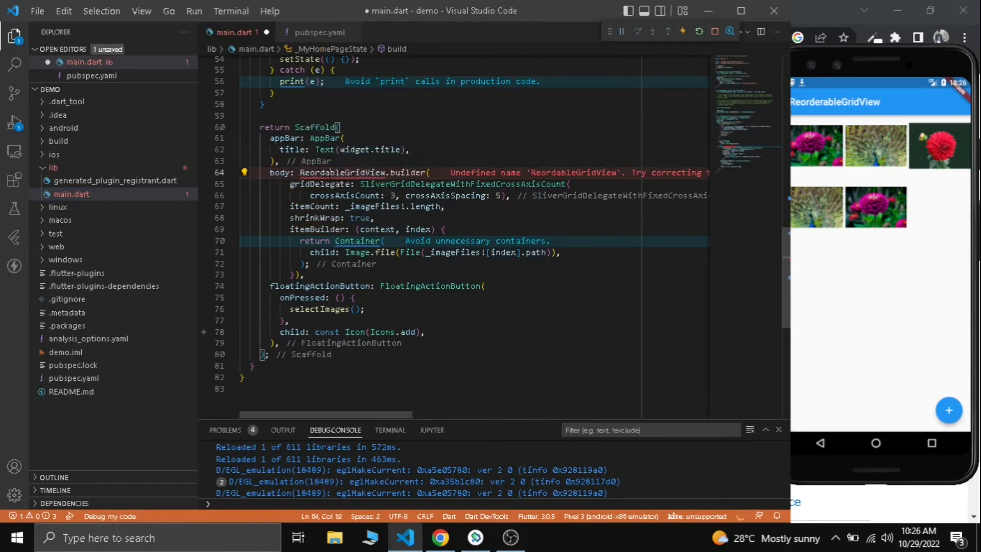
mouse_move(320, 171)
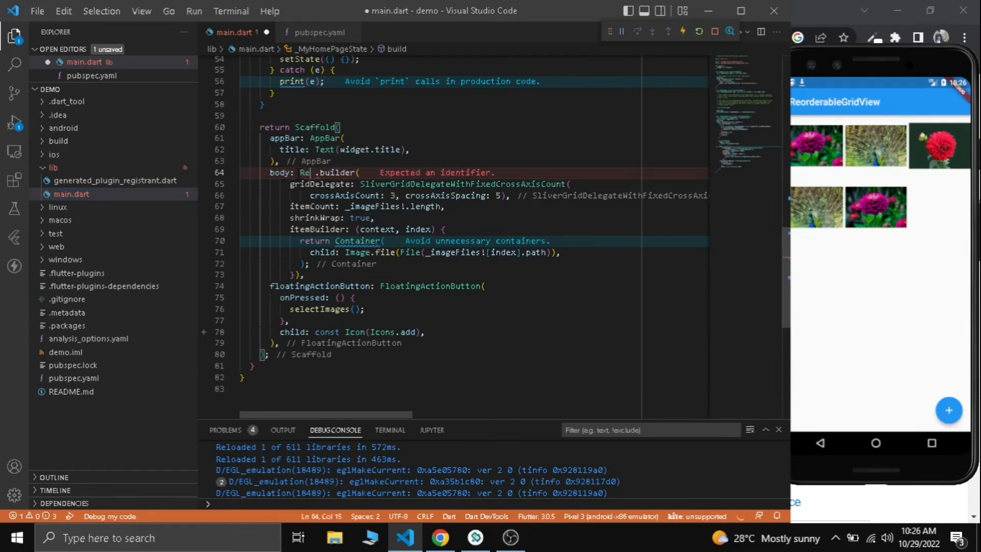
type("orderableGridView")
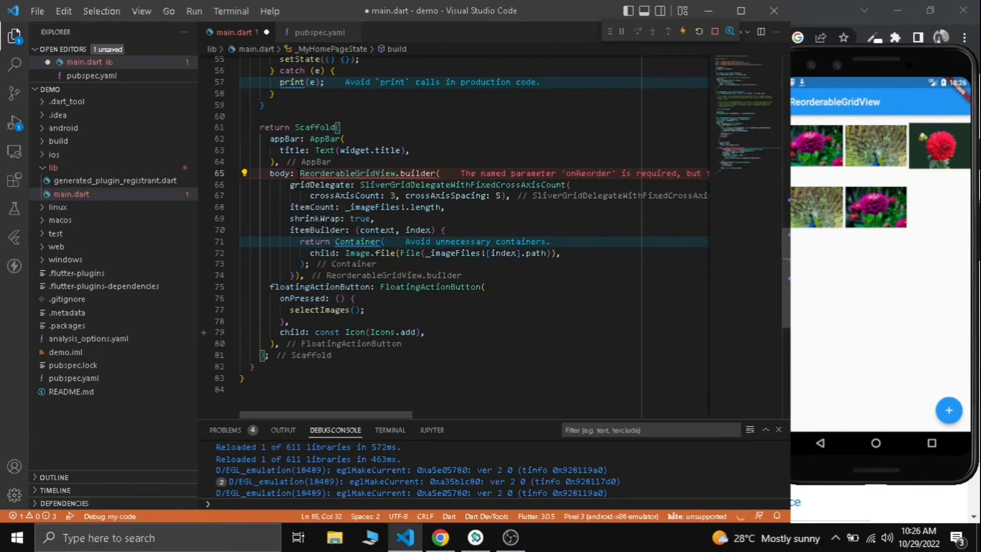
left_click(409, 150)
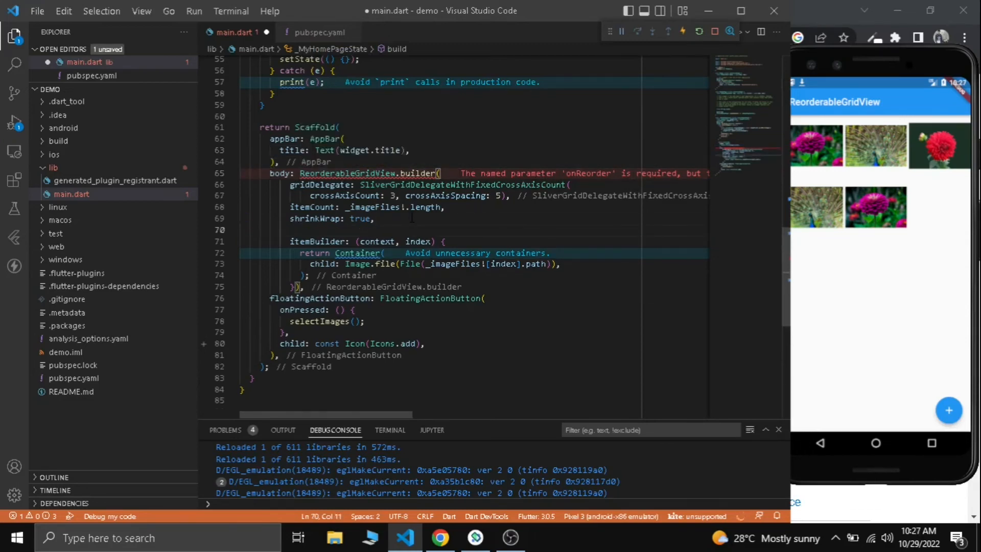
- Add an onReorder: (oldIndex, newIndex) callback declaring an XFile path variable
type("onReorder: [],")
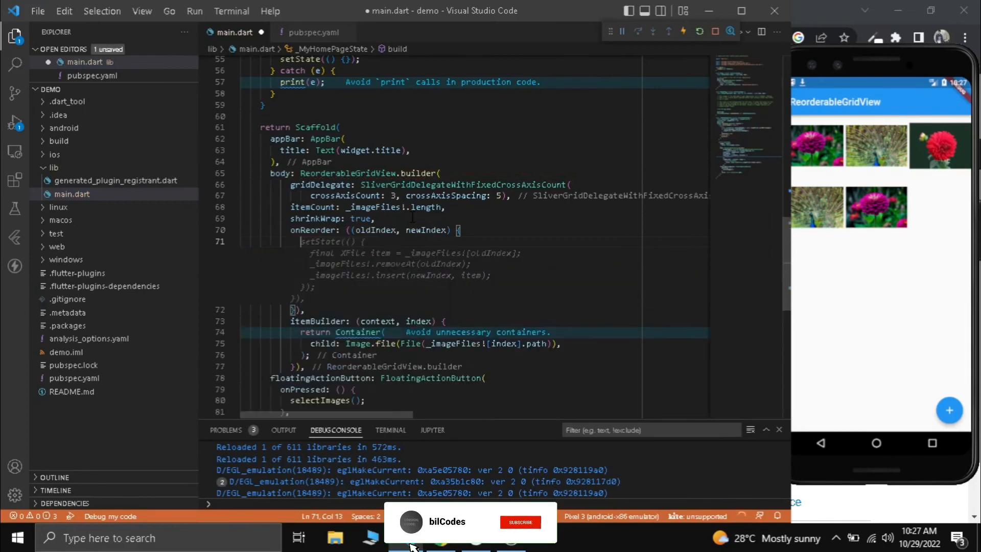
left_click(520, 523)
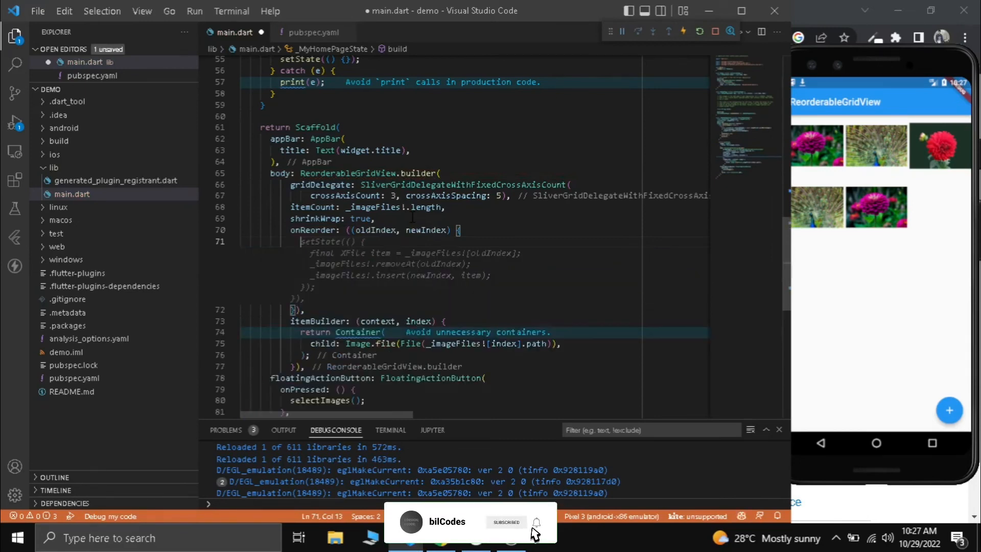
type("Xf")
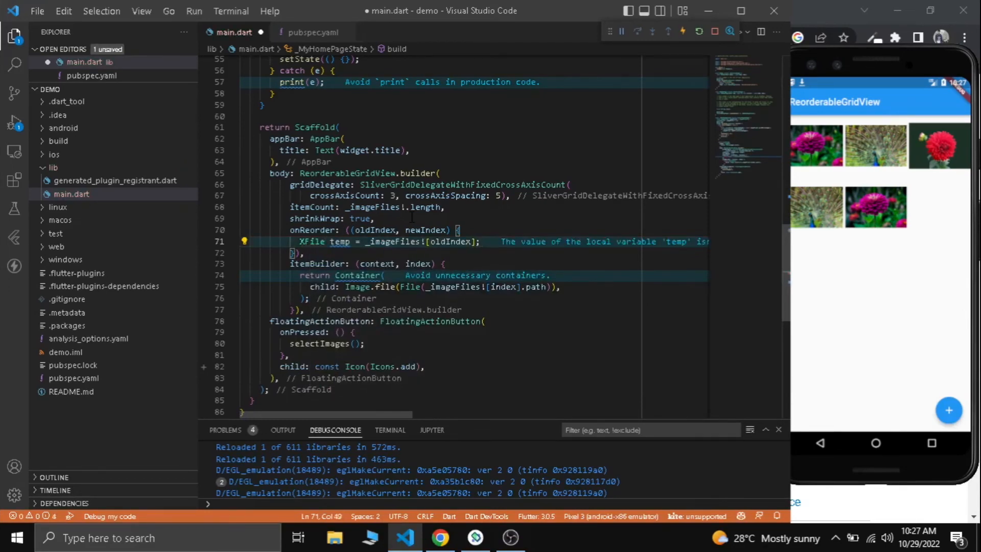
double_click(449, 241)
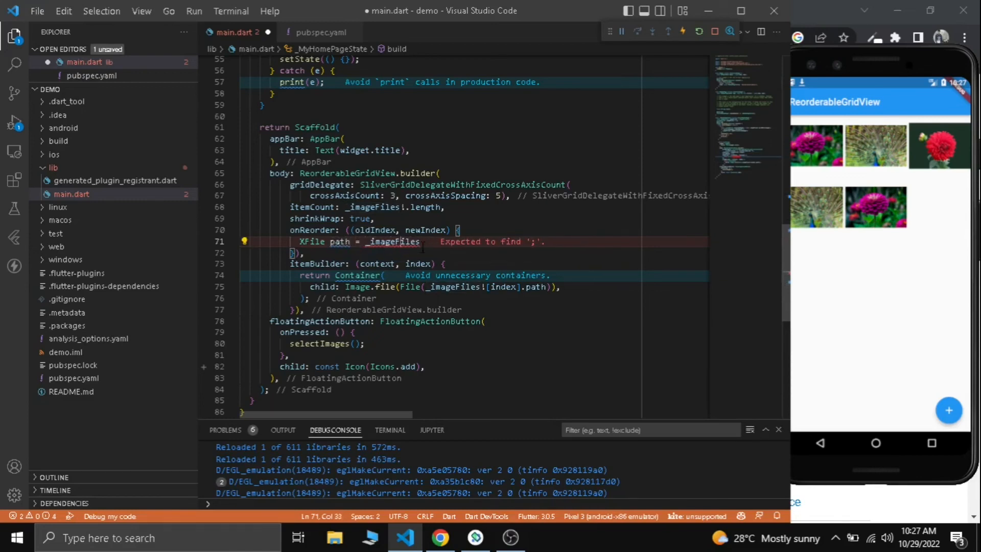
- Remove the file at oldIndex from _imageFiles and insert it back at newIndex
type("removeAt(oldIndex);")
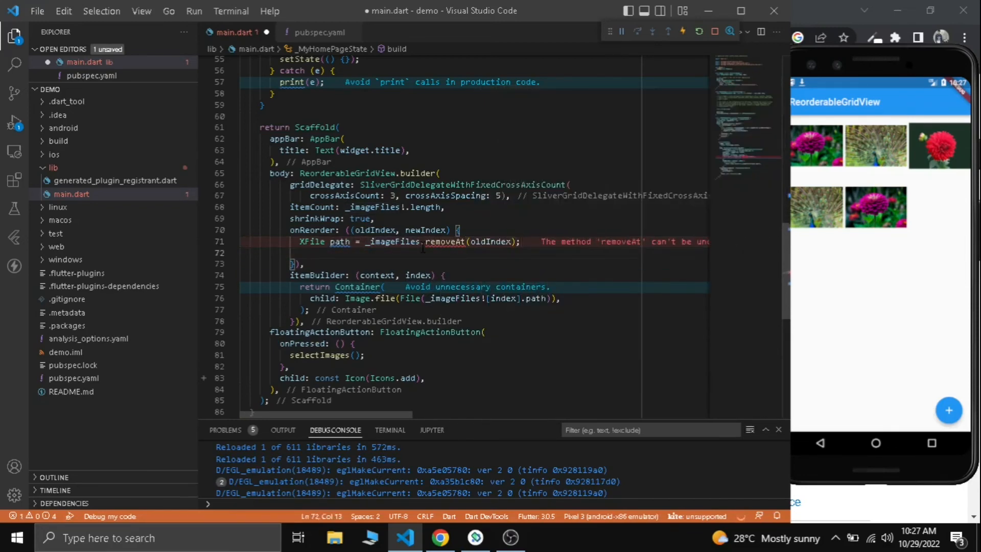
type("imageFiles")
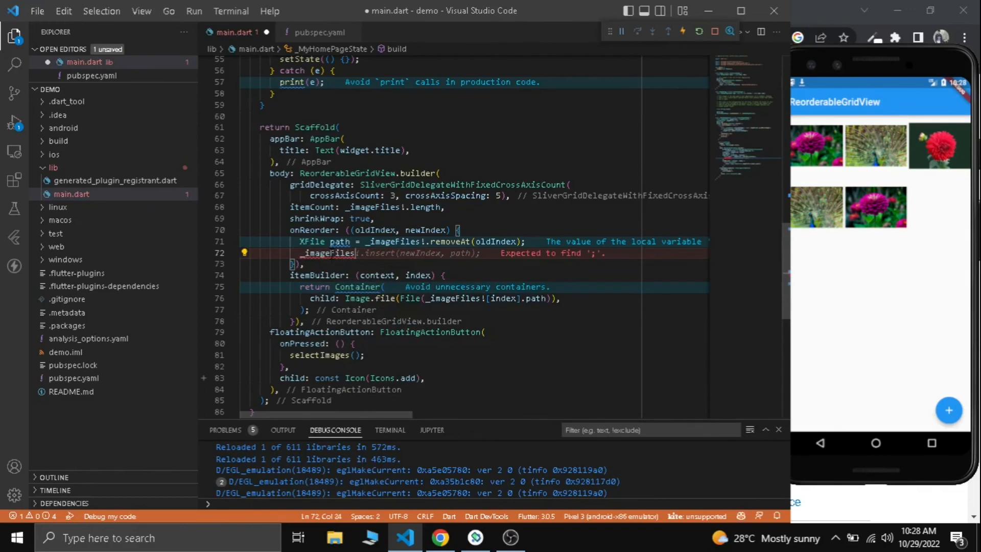
type(";")
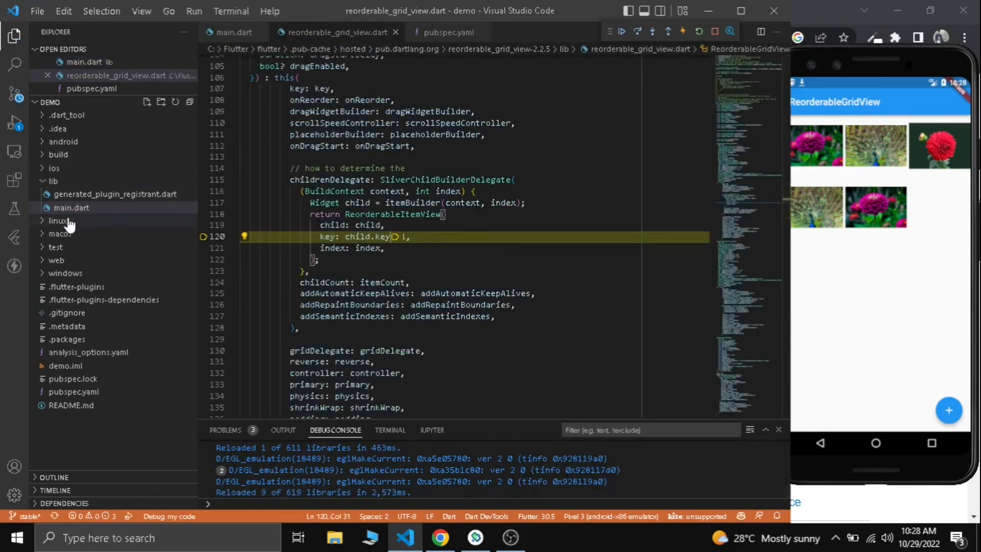
- Return to main.dart and give each grid Container key: ValueKey(index)
left_click(72, 207)
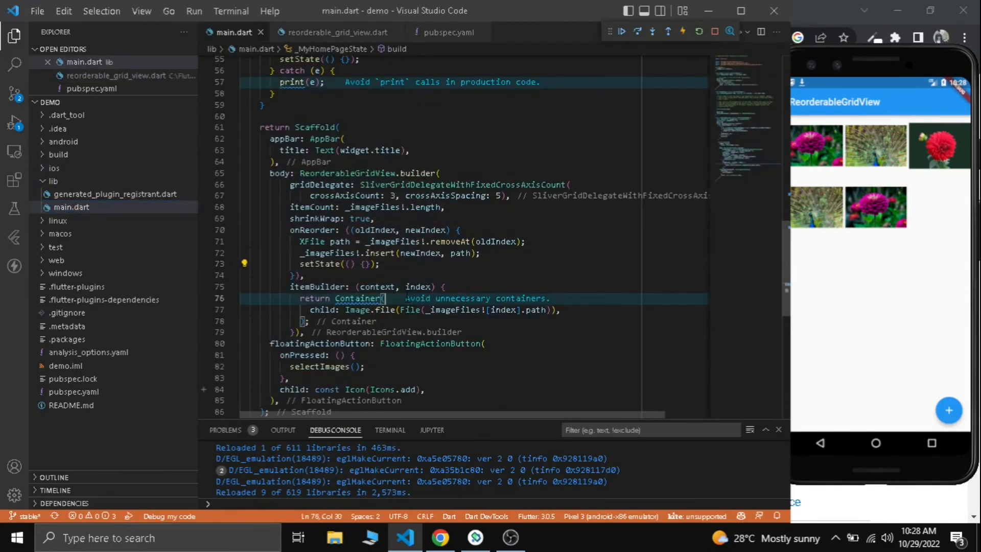
type("key: ,")
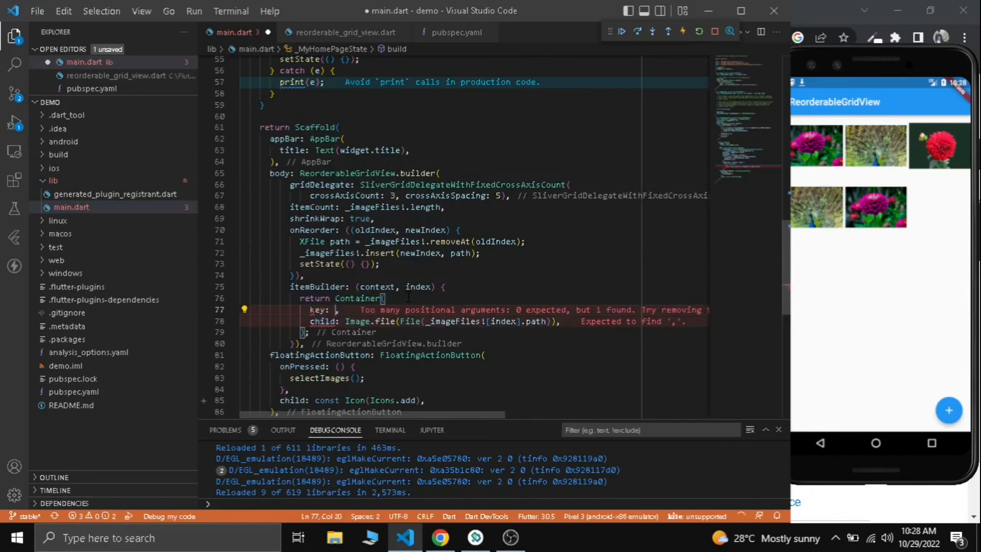
type("ValueKey(index)")
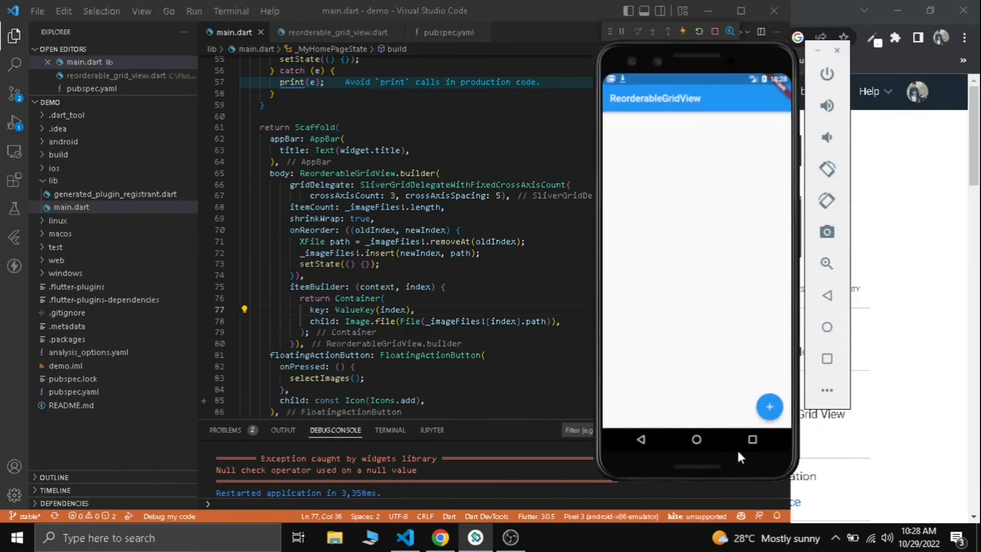
- Pick three images from the gallery to show in the grid
left_click(769, 407)
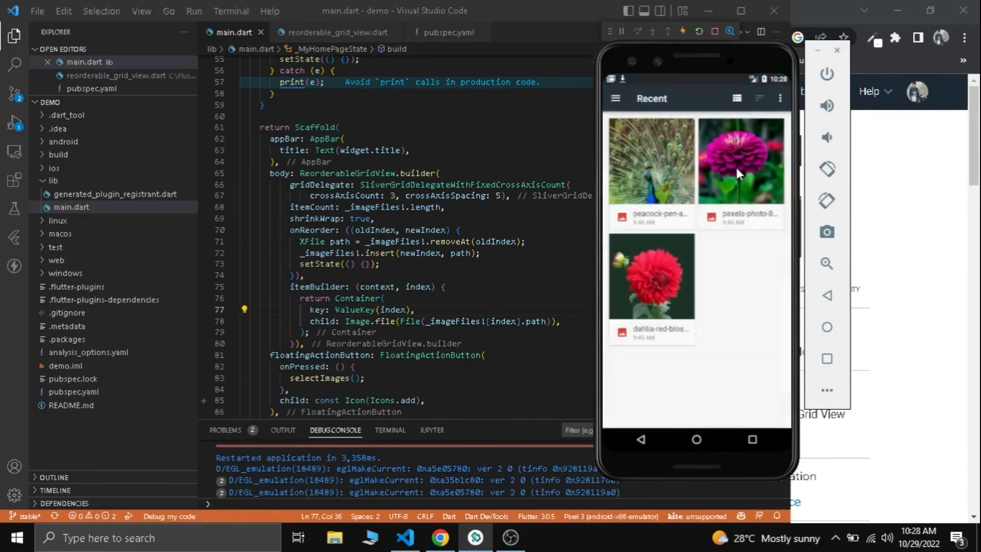
left_click(741, 160)
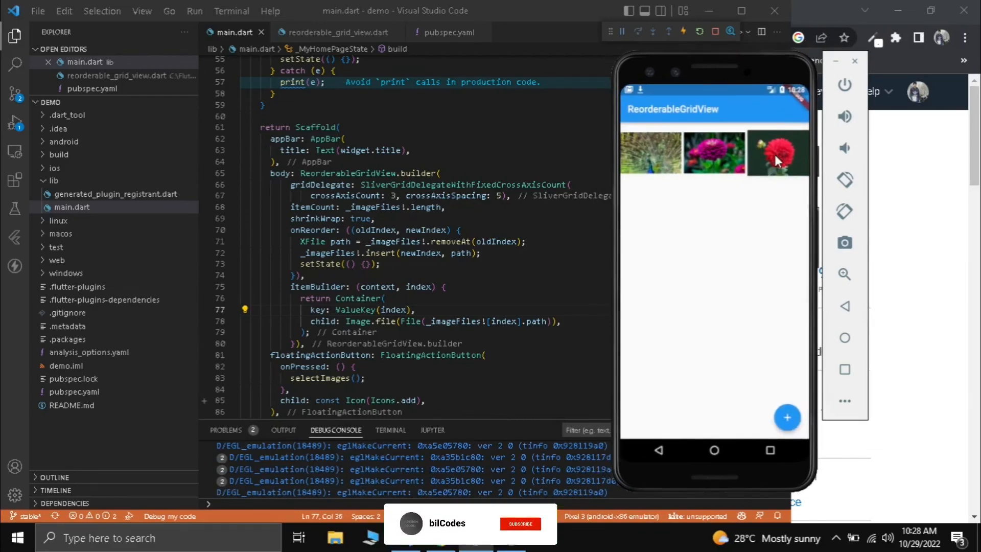
- Drag the red and purple flower tiles to reorder the three images
left_click_drag(776, 153, 651, 153)
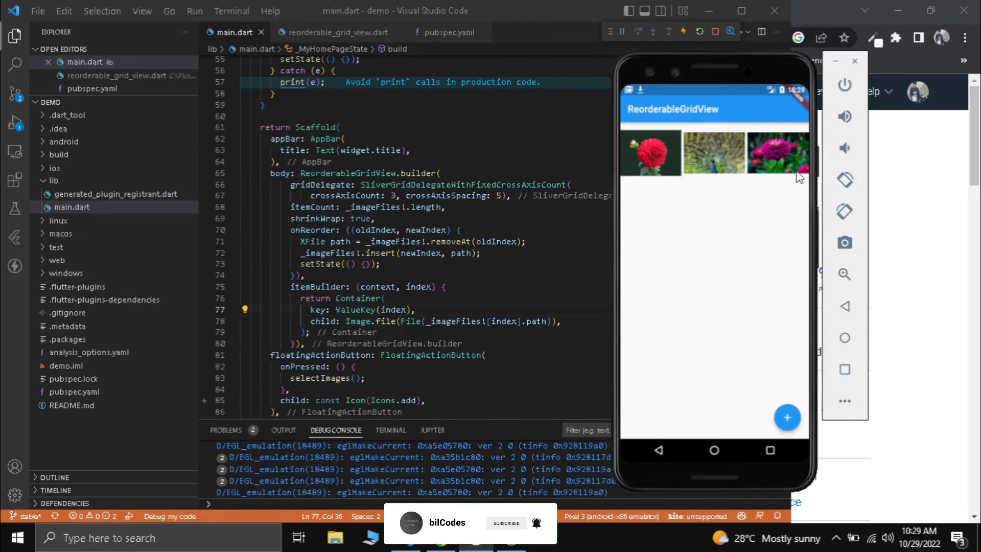
left_click_drag(778, 154, 715, 153)
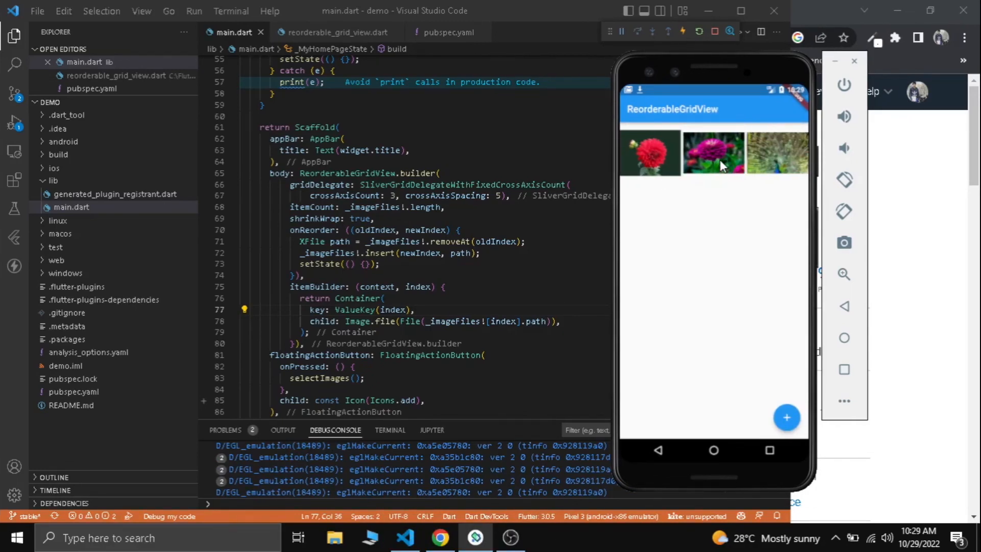
left_click_drag(649, 153, 728, 153)
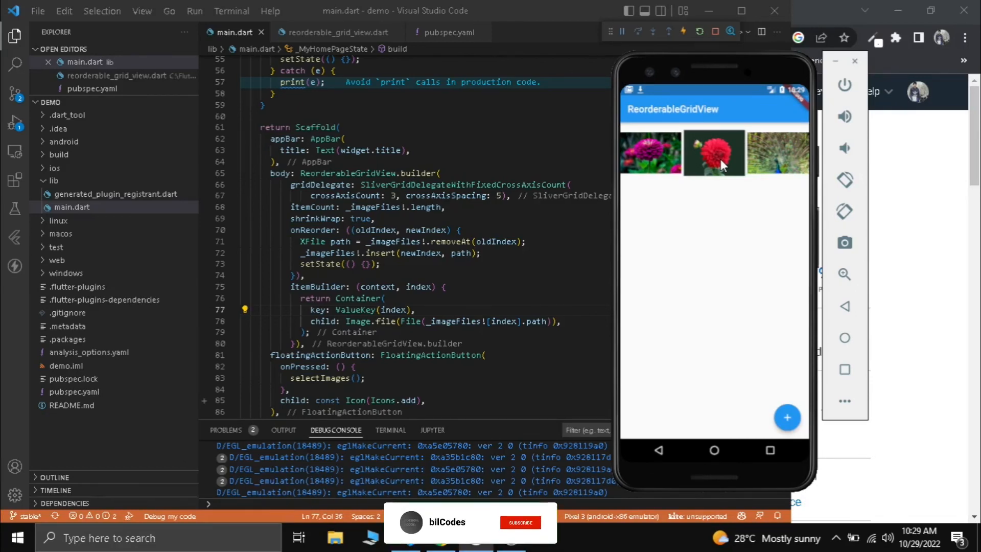
left_click(520, 522)
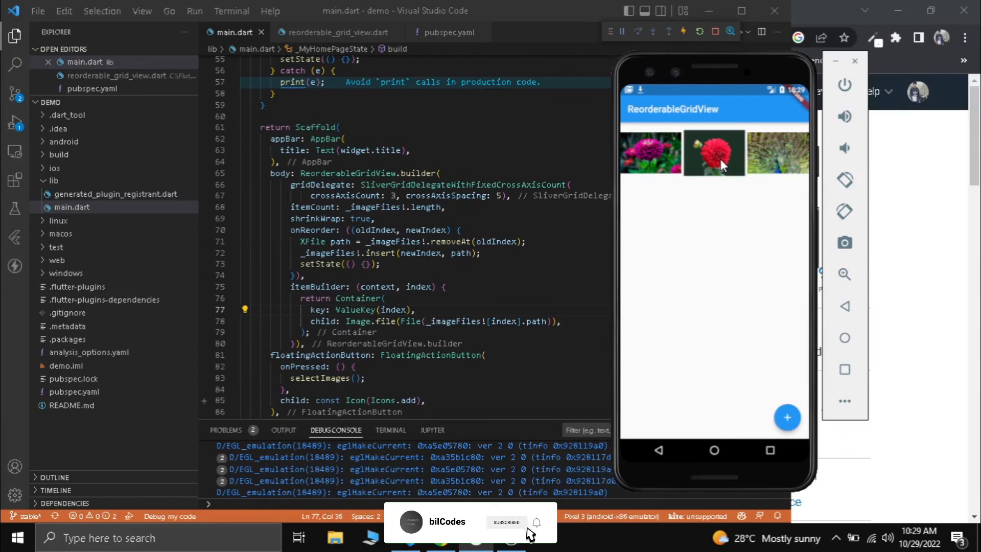